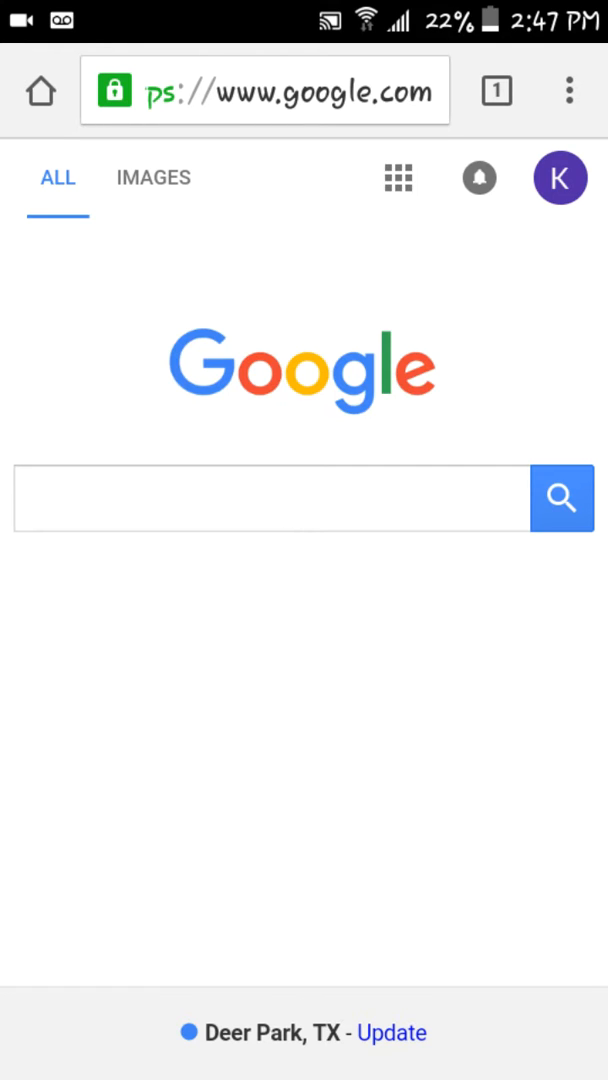
# - Search Google for "free willy" from the search box and show the results
pyautogui.click(270, 498)
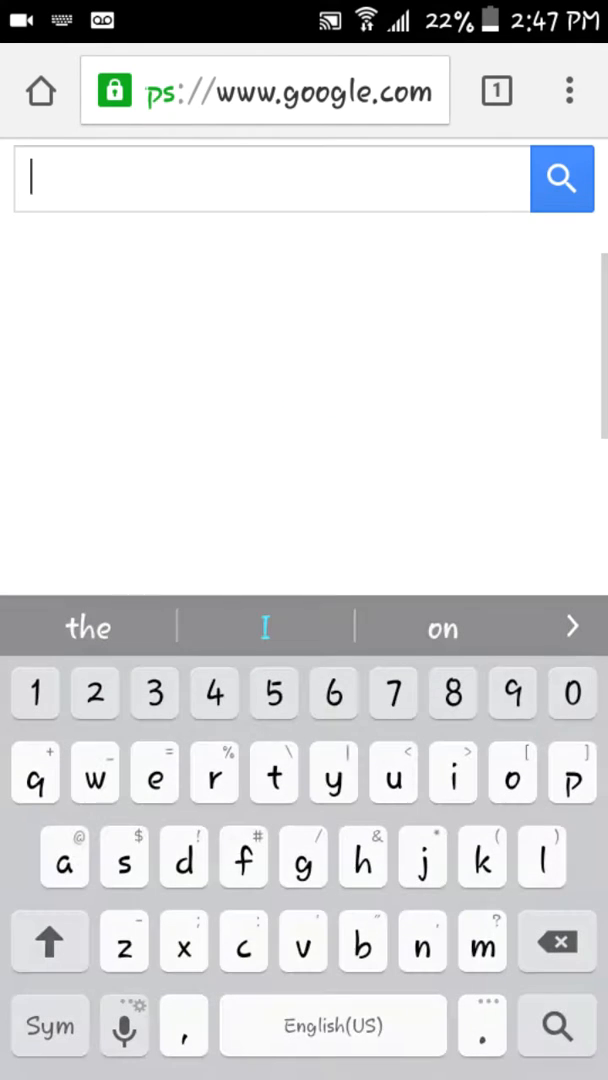
pyautogui.write('f')
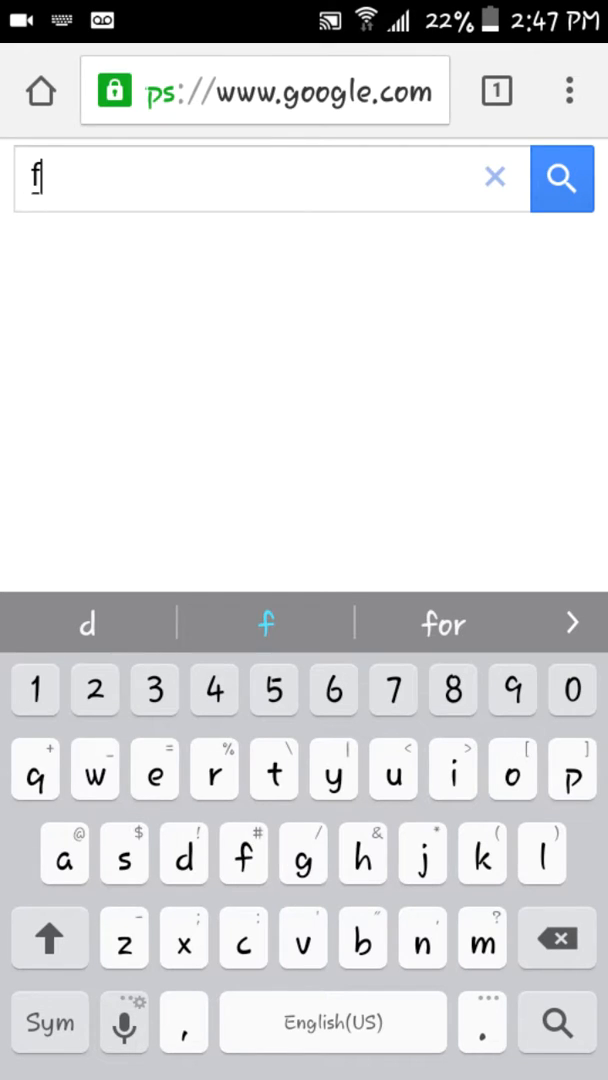
pyautogui.write('free w')
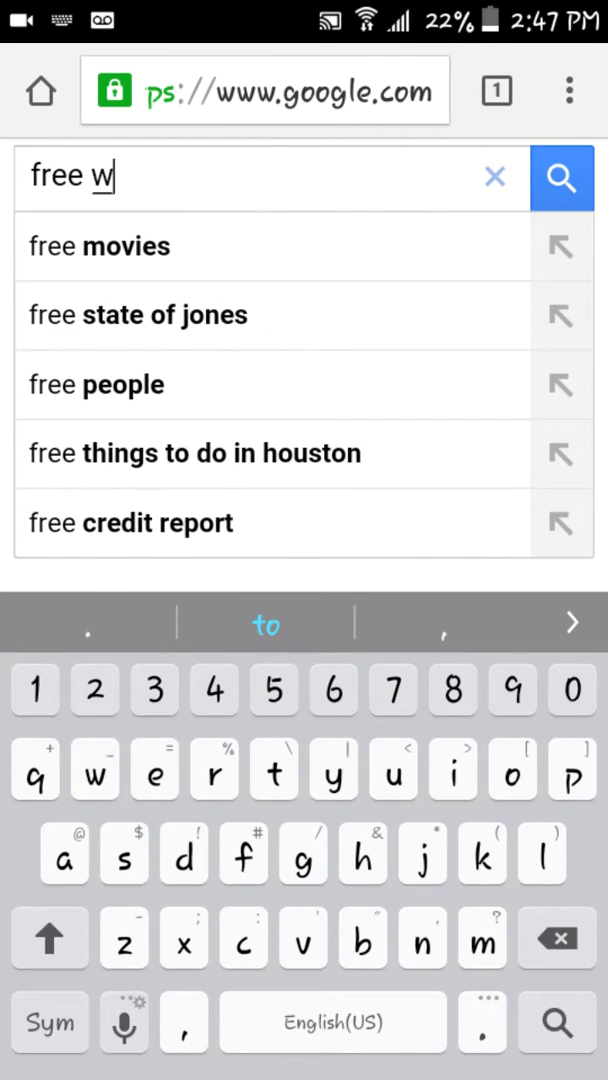
pyautogui.write('illy')
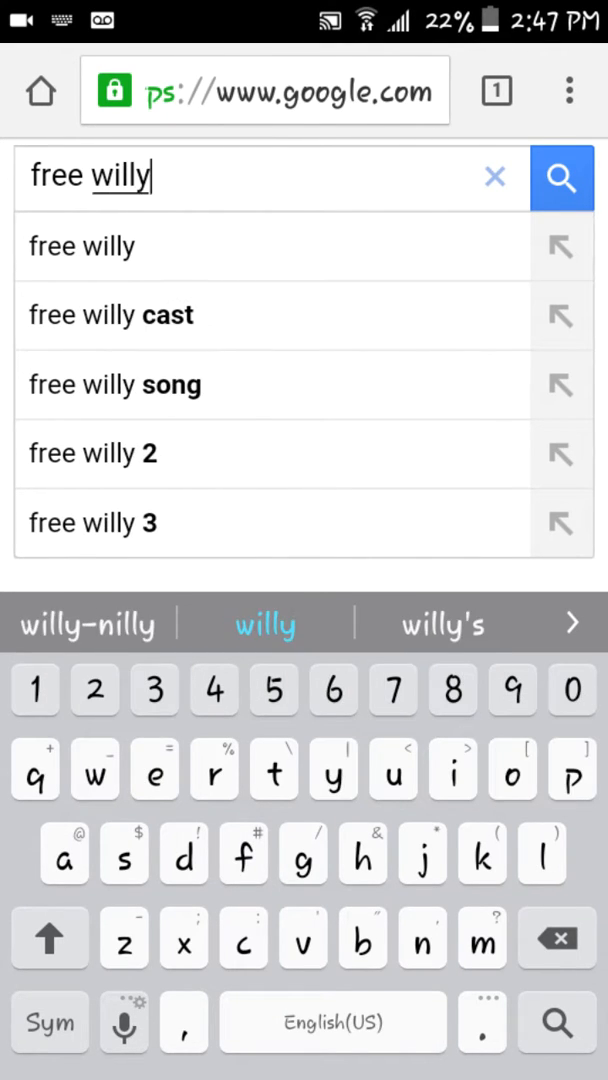
pyautogui.click(560, 178)
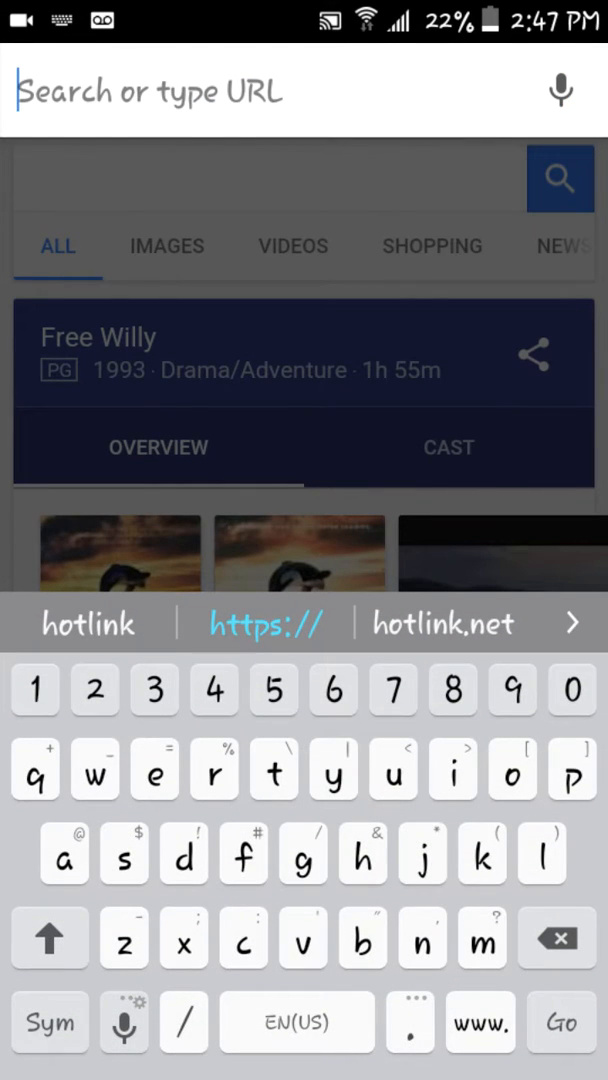
# - Enter "ch" in the address bar and go to the chrome://chrome-urls listing page
pyautogui.write('c')
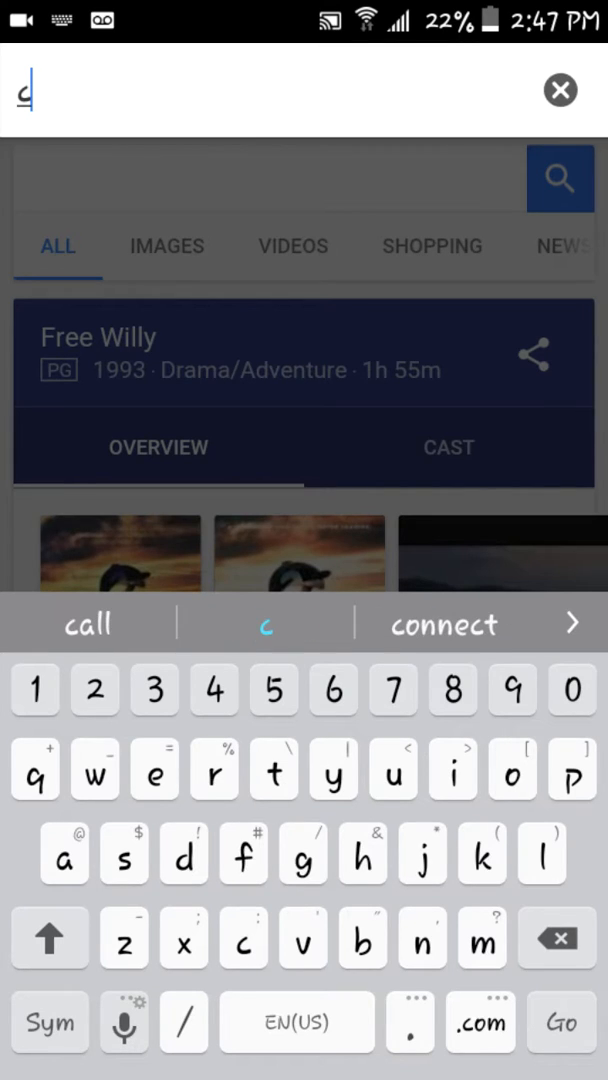
pyautogui.write('h')
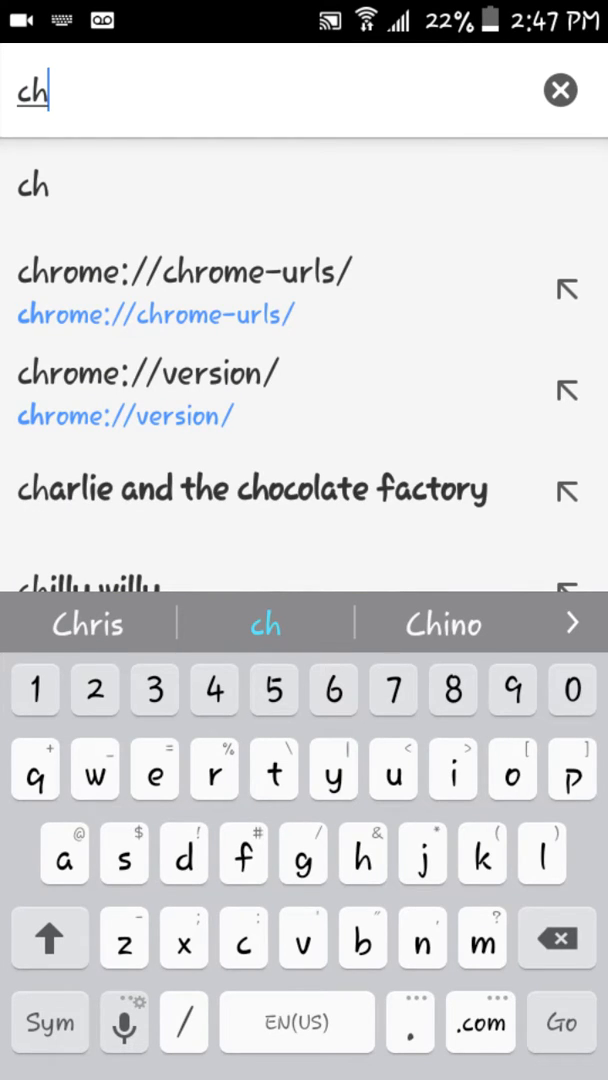
pyautogui.click(184, 272)
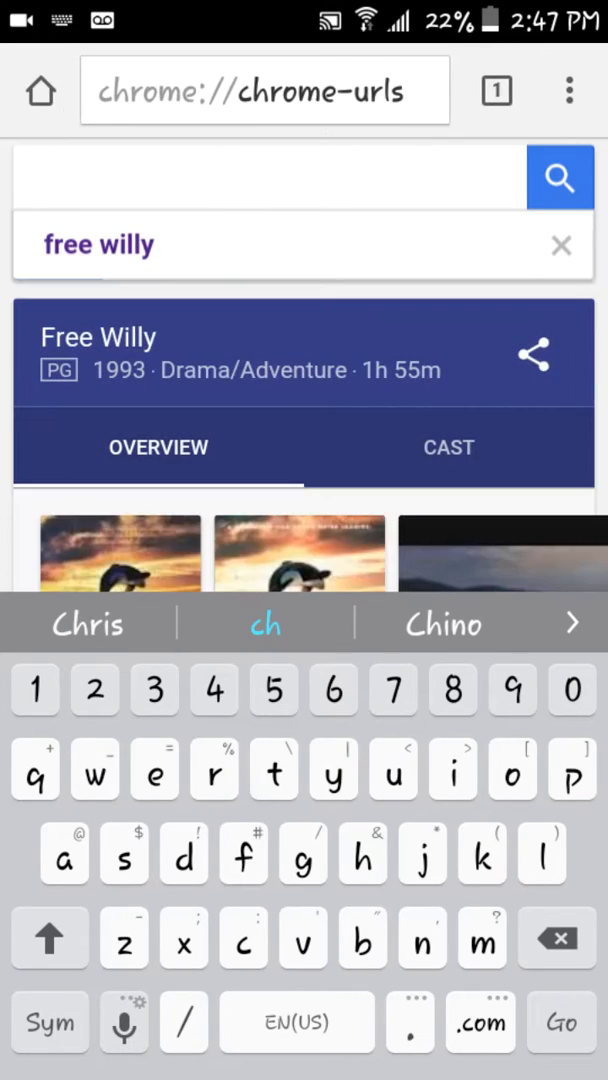
pyautogui.click(564, 1022)
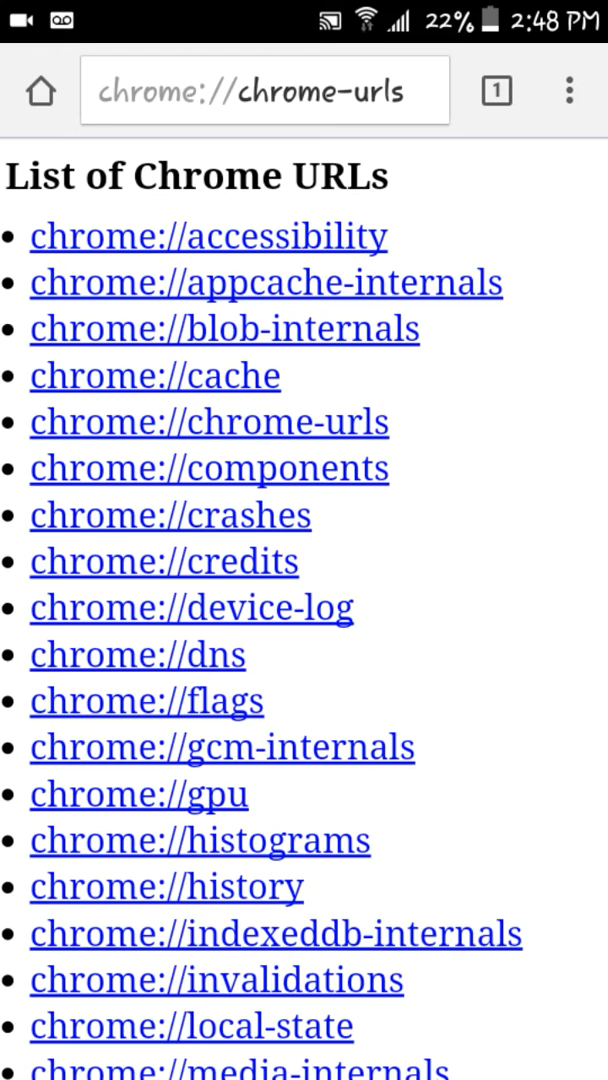
pyautogui.click(146, 700)
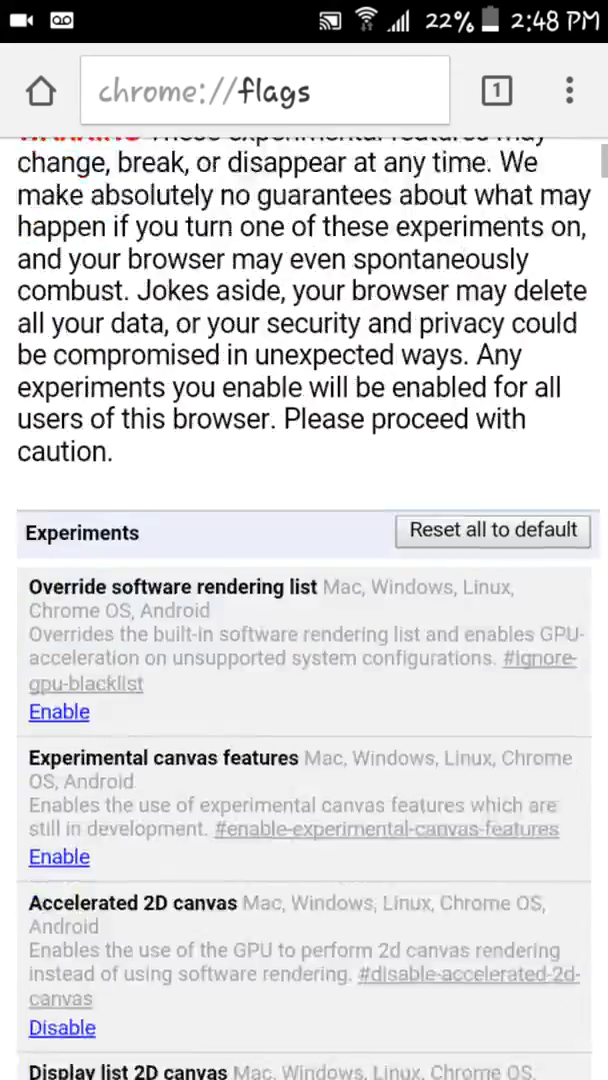
pyautogui.scroll(-3)
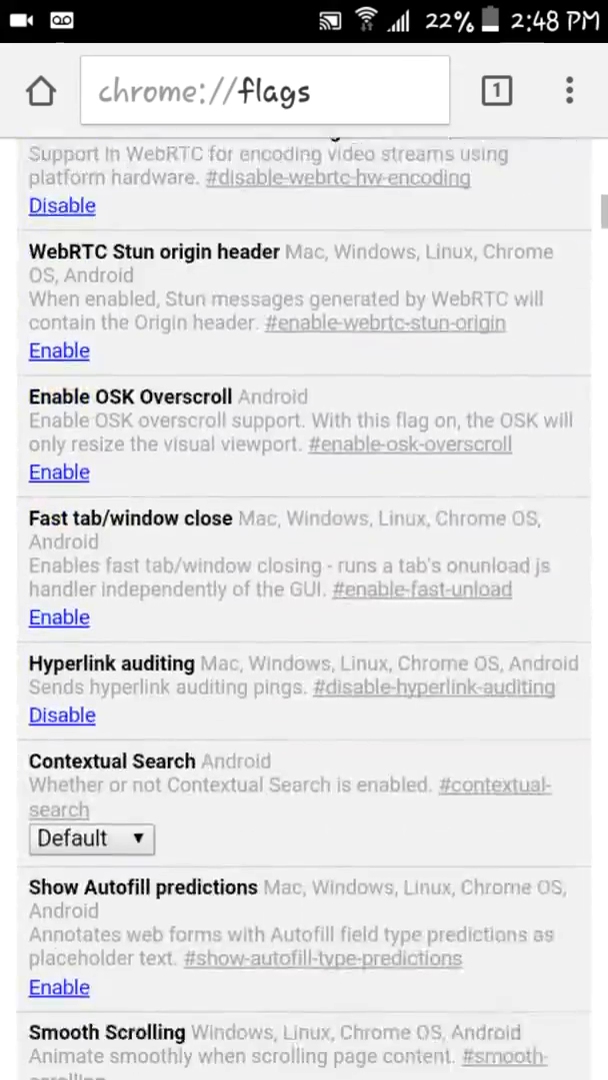
pyautogui.scroll(-3)
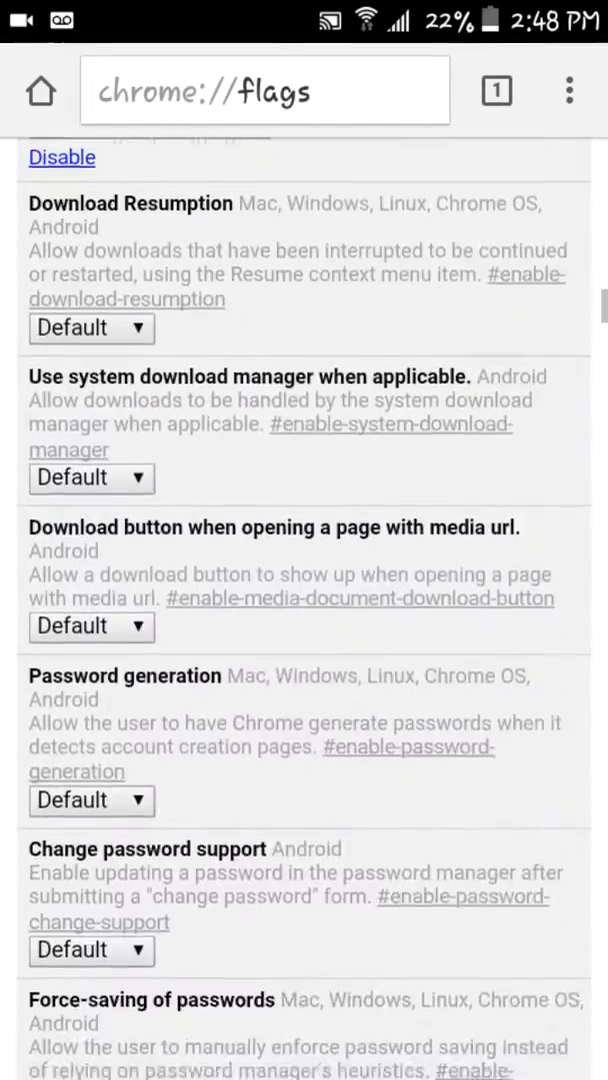
pyautogui.scroll(3)
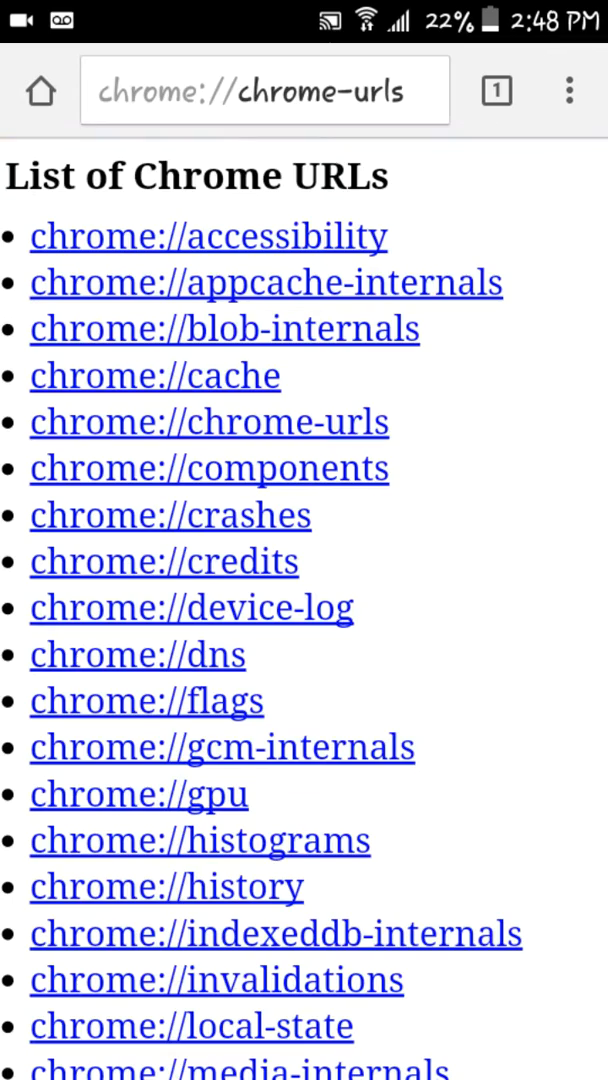
# - Scroll the Chrome URLs list and open chrome://sync-internals
pyautogui.scroll(-3)
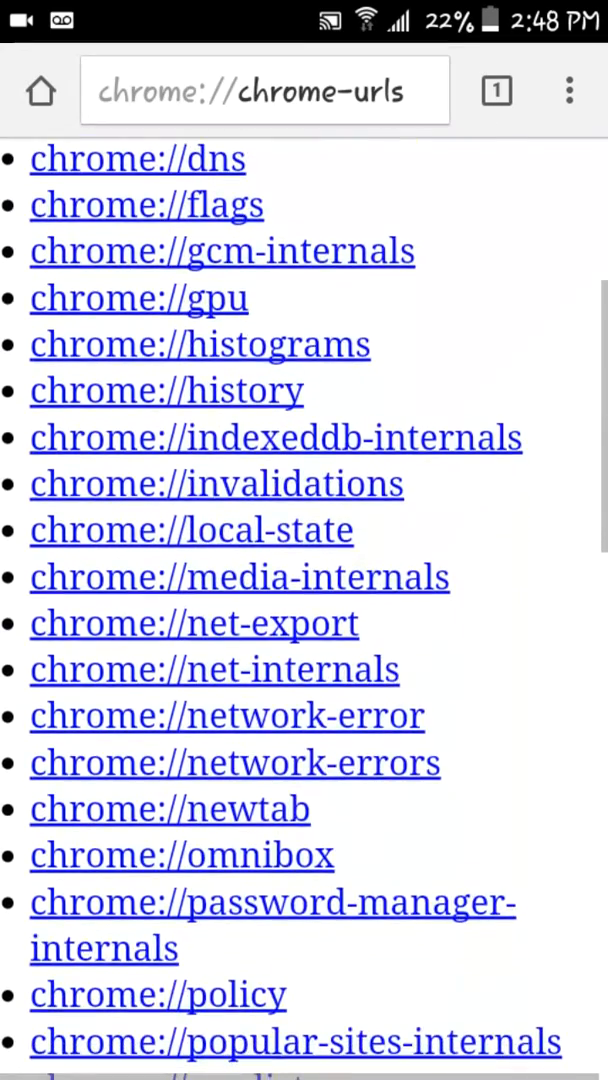
pyautogui.scroll(-3)
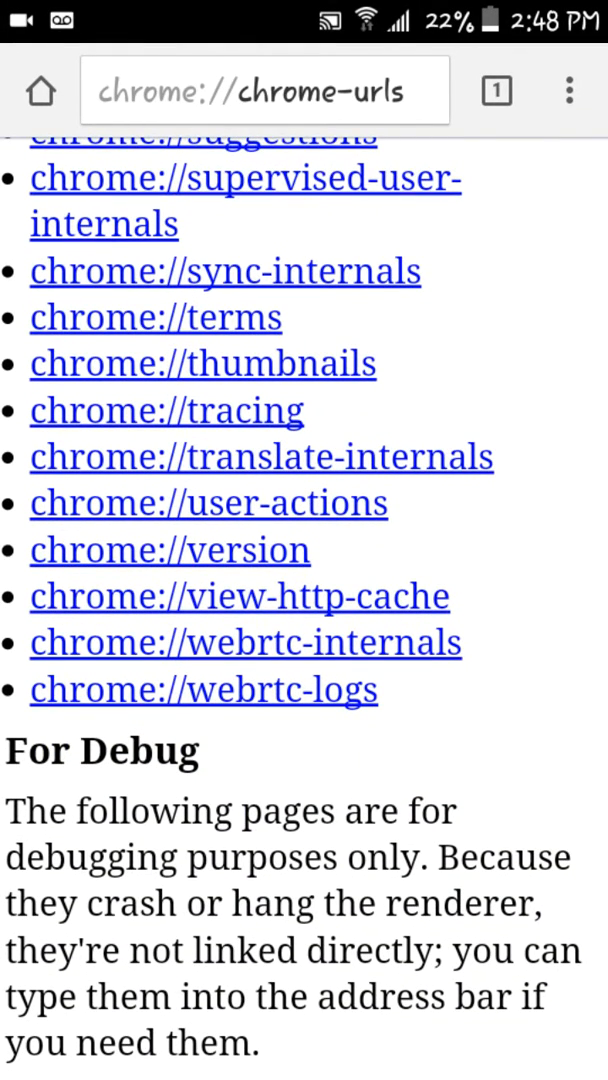
pyautogui.click(226, 270)
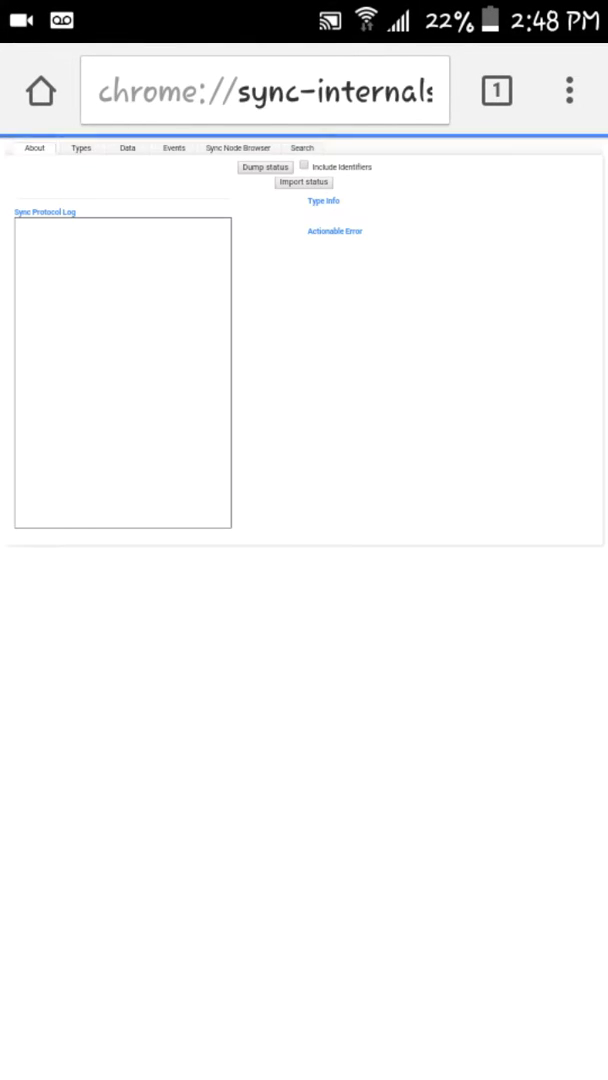
# - Review the sync About summary and scroll through the Types counters table
pyautogui.click(264, 168)
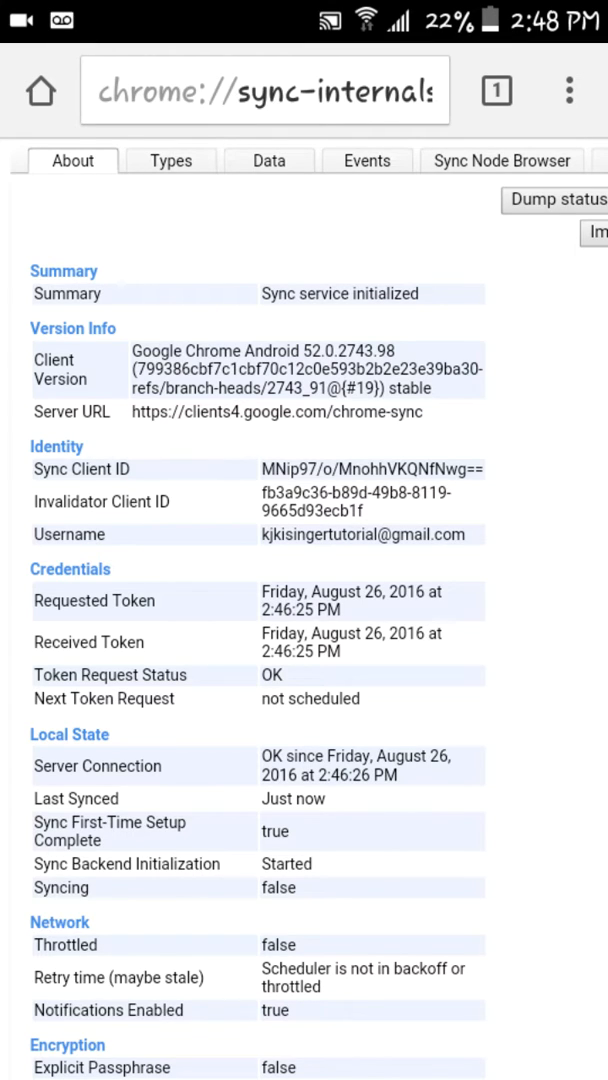
pyautogui.click(170, 160)
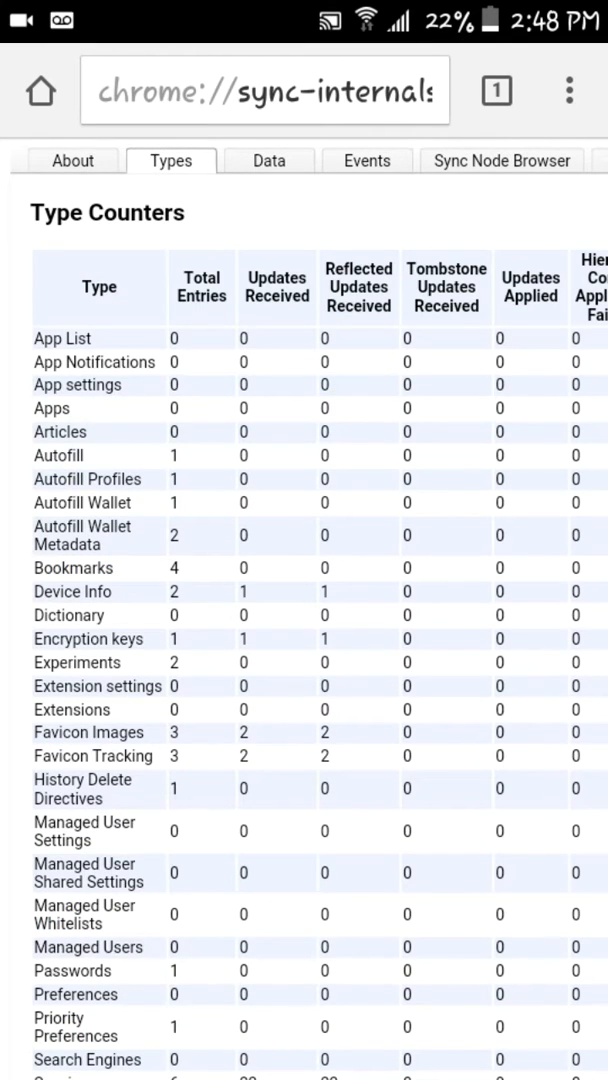
pyautogui.scroll(-3)
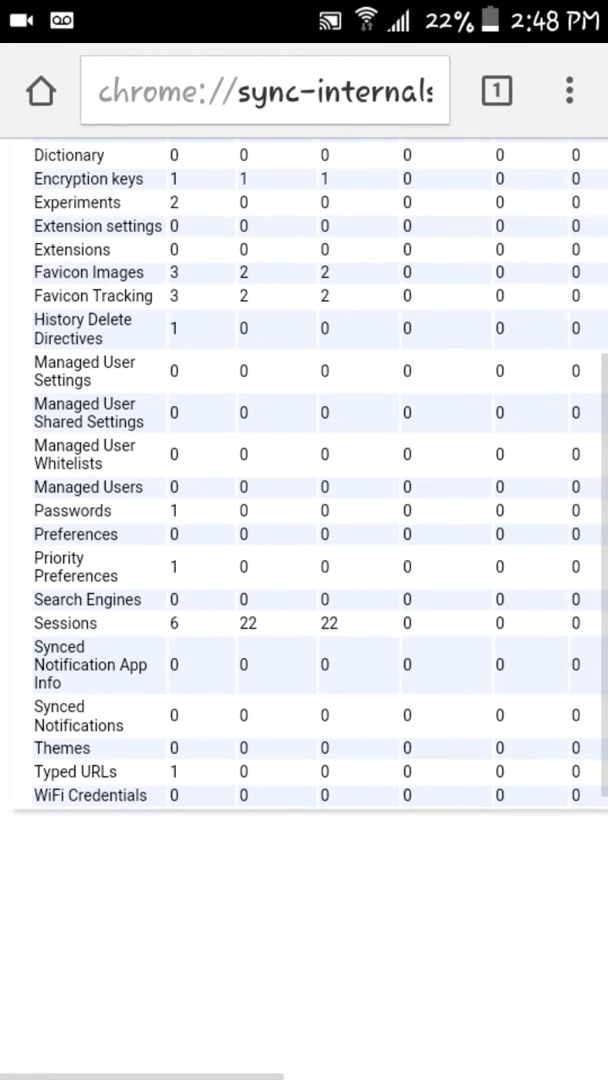
pyautogui.hscroll(3)
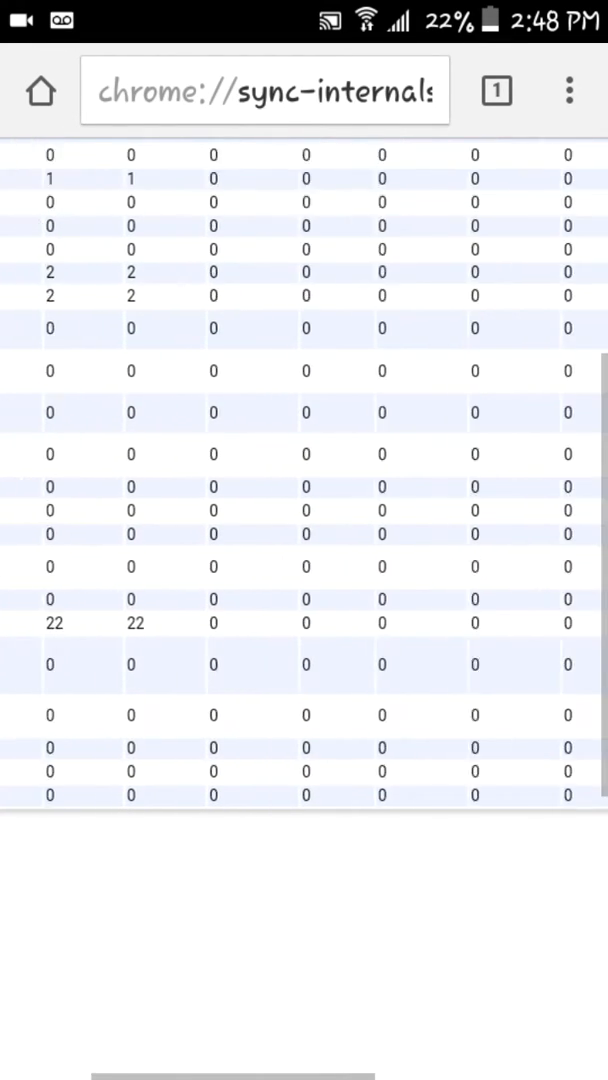
pyautogui.scroll(3)
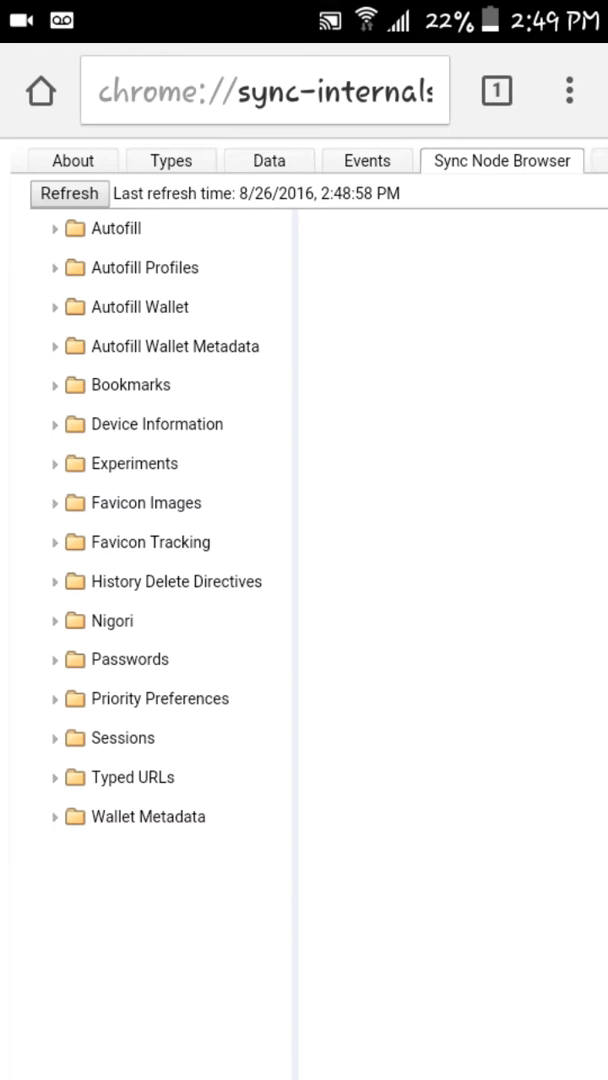
# - Show the Wallet Metadata node details and scroll through them
pyautogui.click(148, 816)
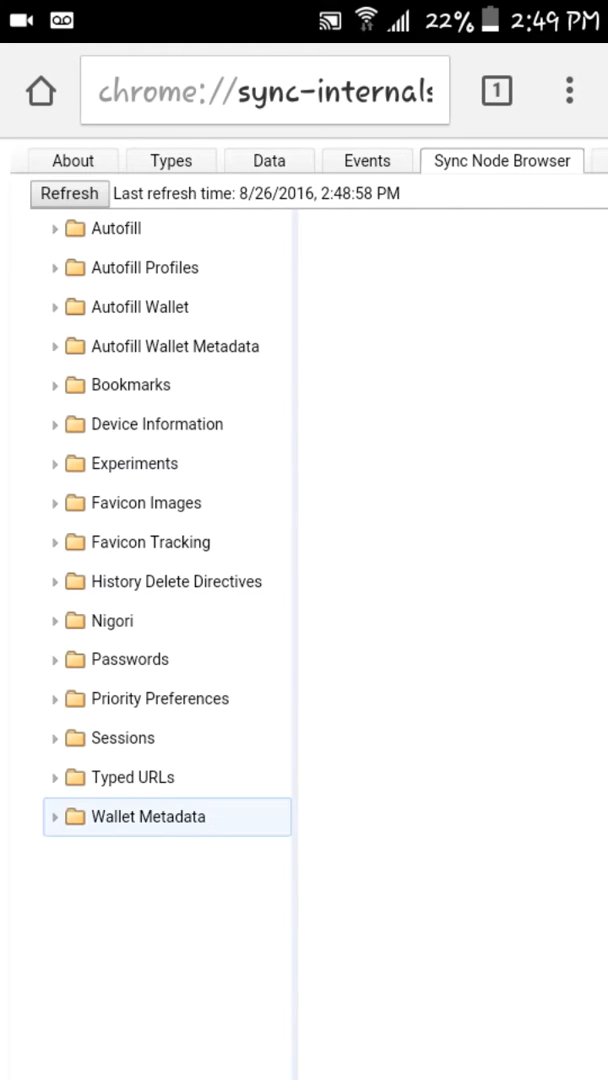
pyautogui.click(148, 816)
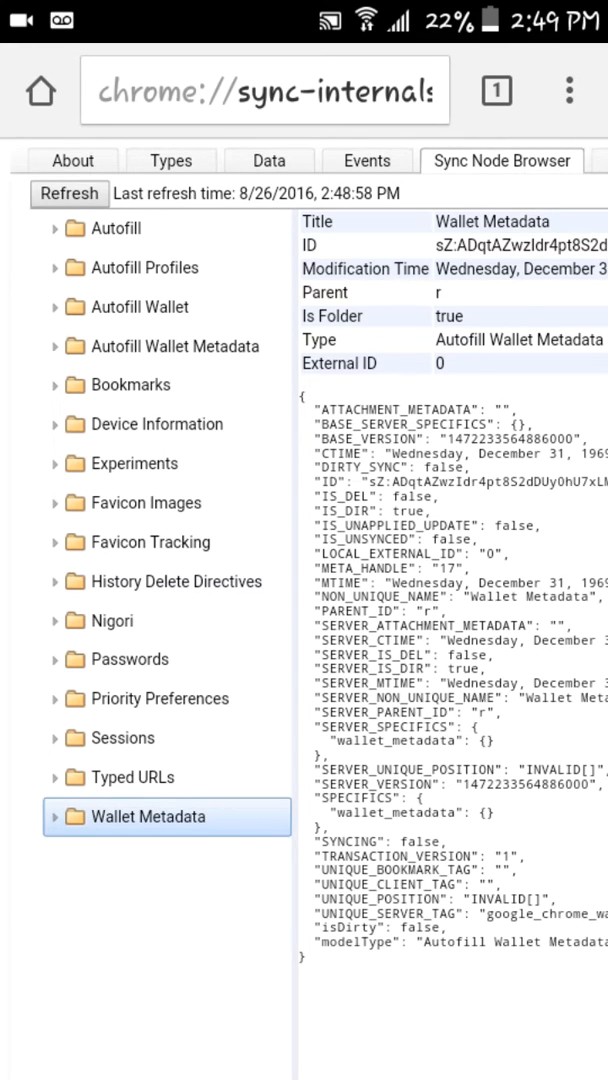
pyautogui.scroll(-3)
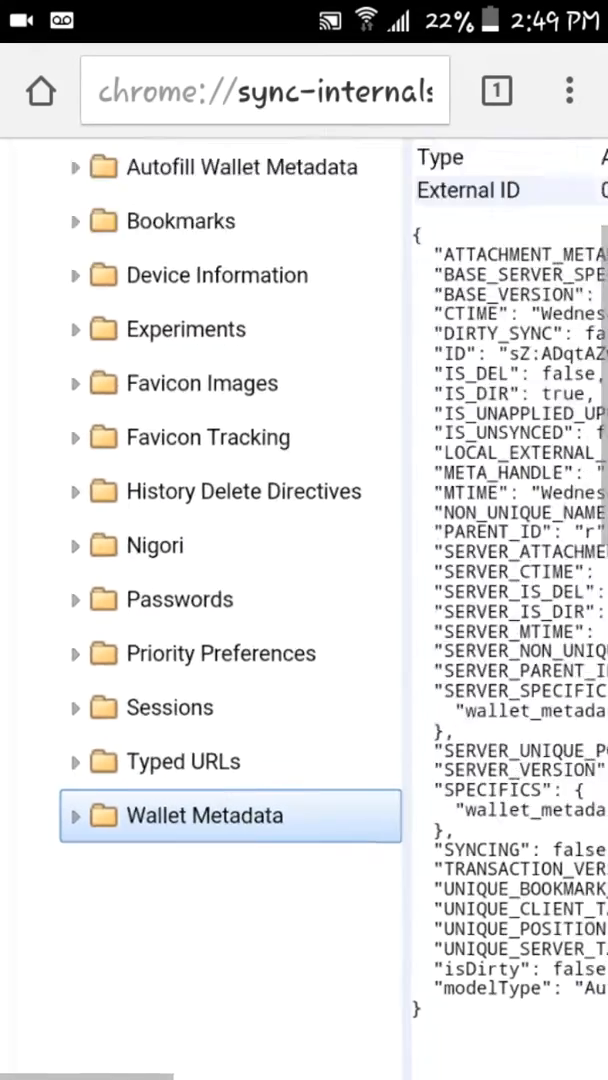
pyautogui.scroll(-3)
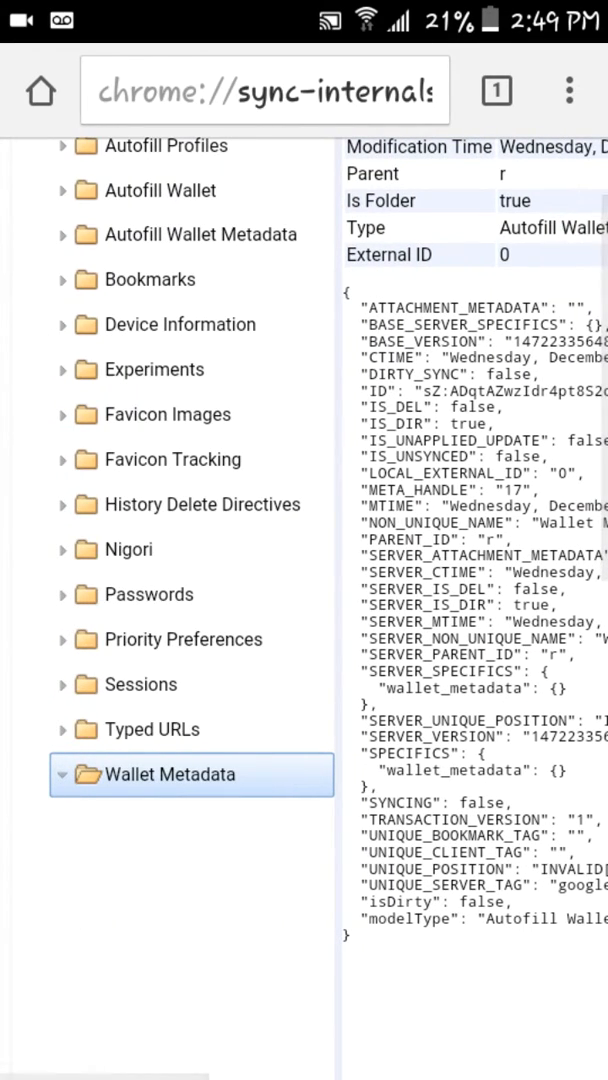
# - Show the Typed URLs node details, expanding and collapsing its folder, then scroll to Sessions
pyautogui.click(150, 728)
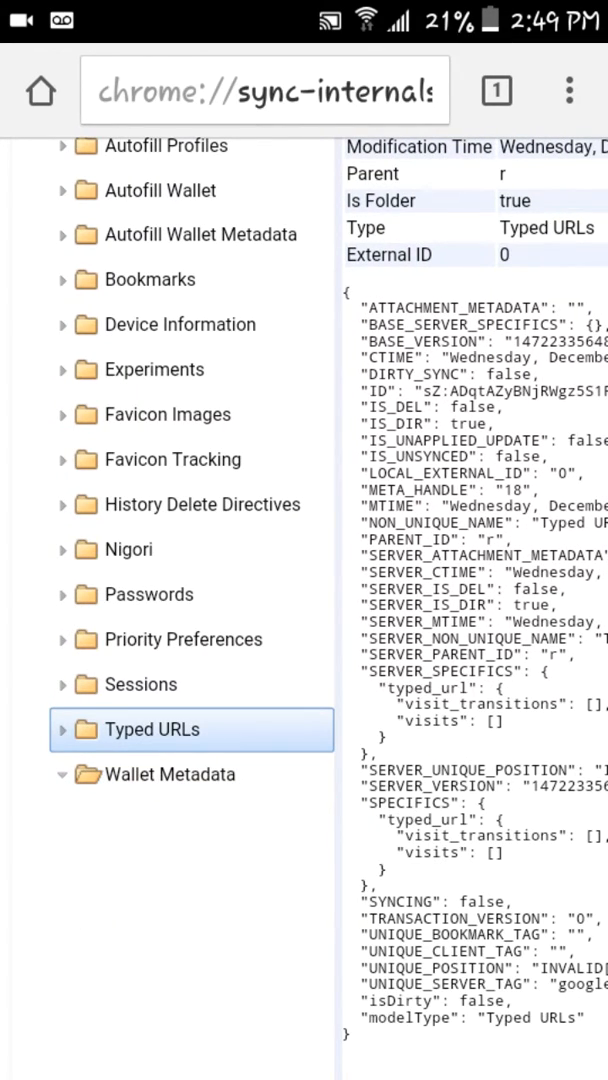
pyautogui.click(64, 728)
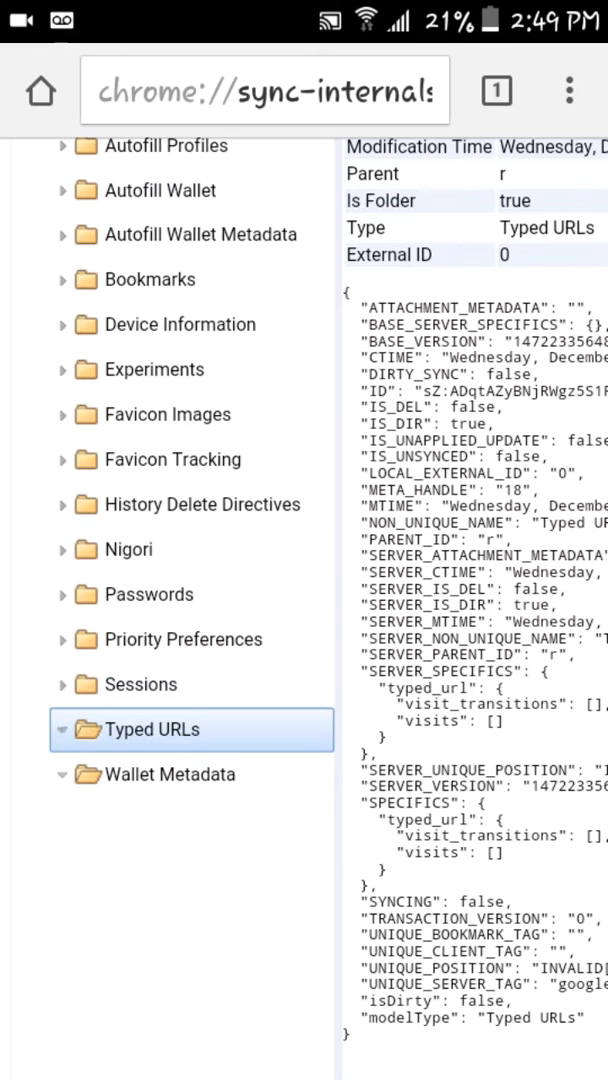
pyautogui.click(64, 728)
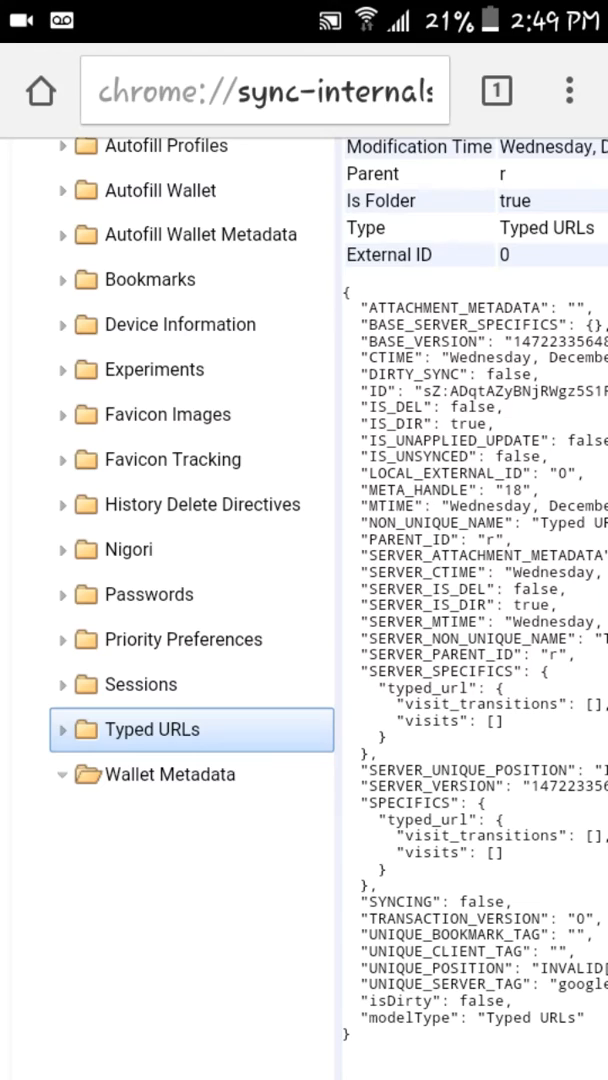
pyautogui.scroll(-3)
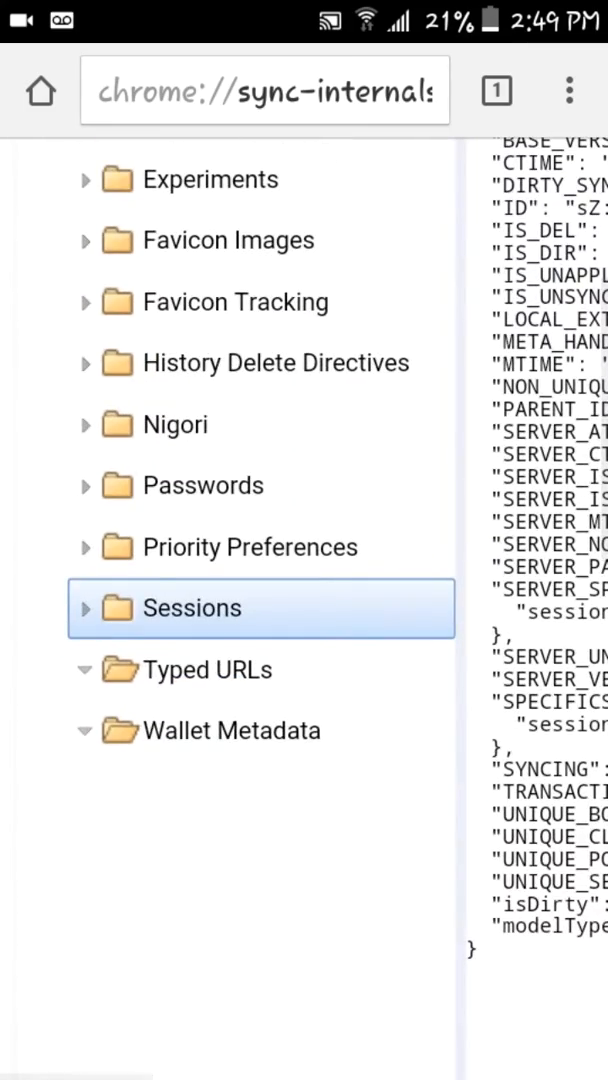
# - Expand Sessions and inspect two SM-G530T session entries, then collapse the folder
pyautogui.scroll(-3)
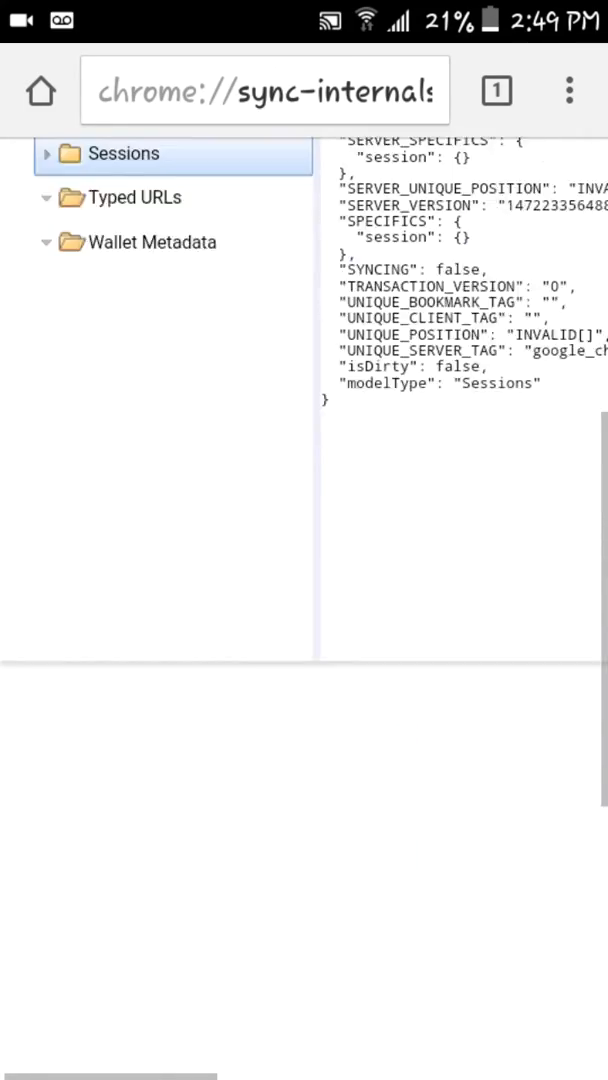
pyautogui.click(46, 154)
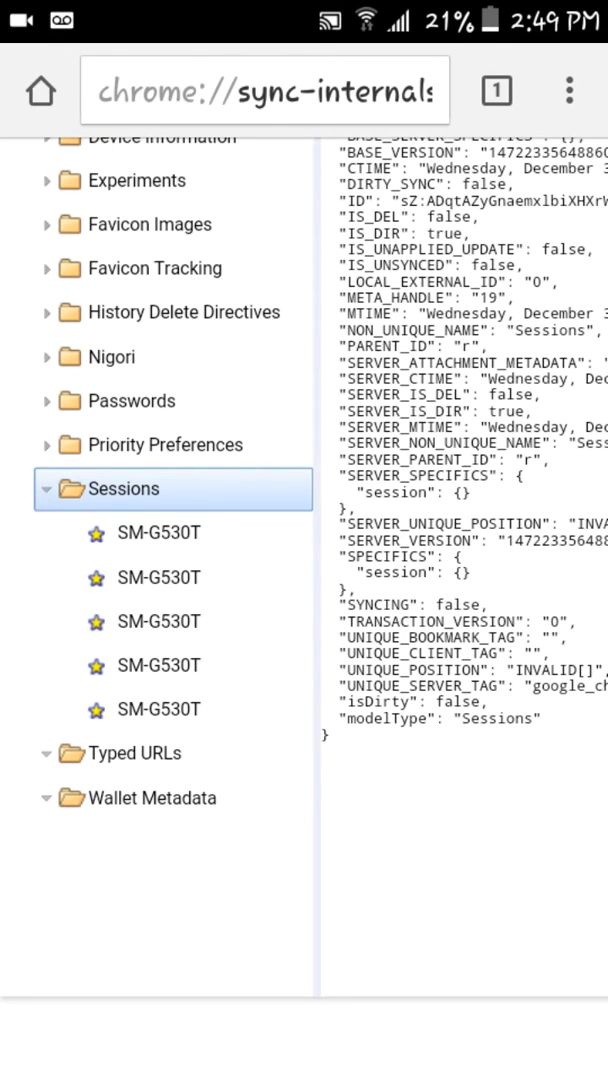
pyautogui.click(158, 532)
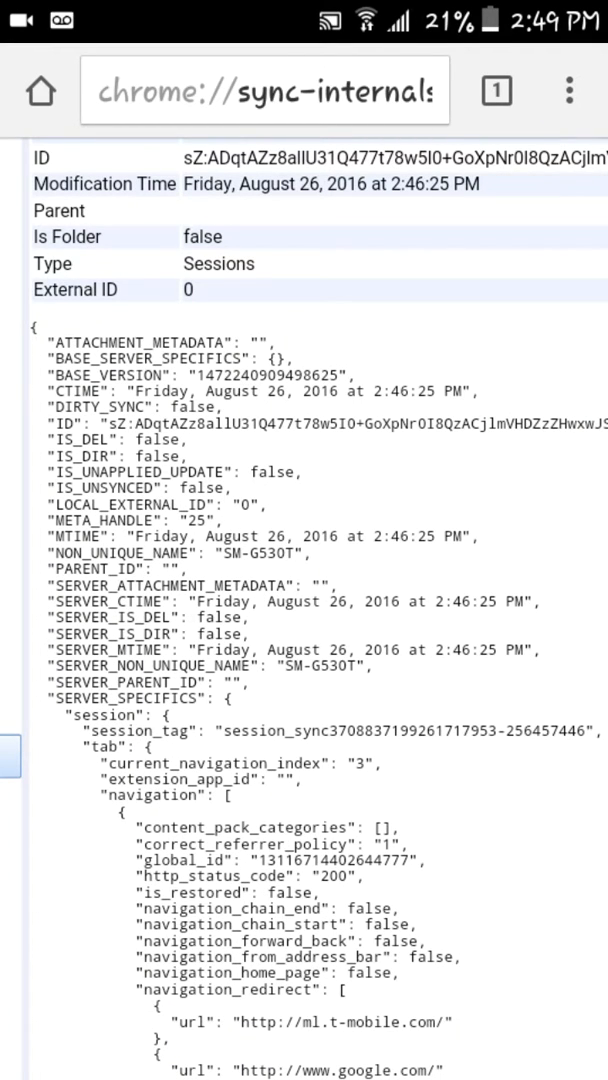
pyautogui.scroll(-3)
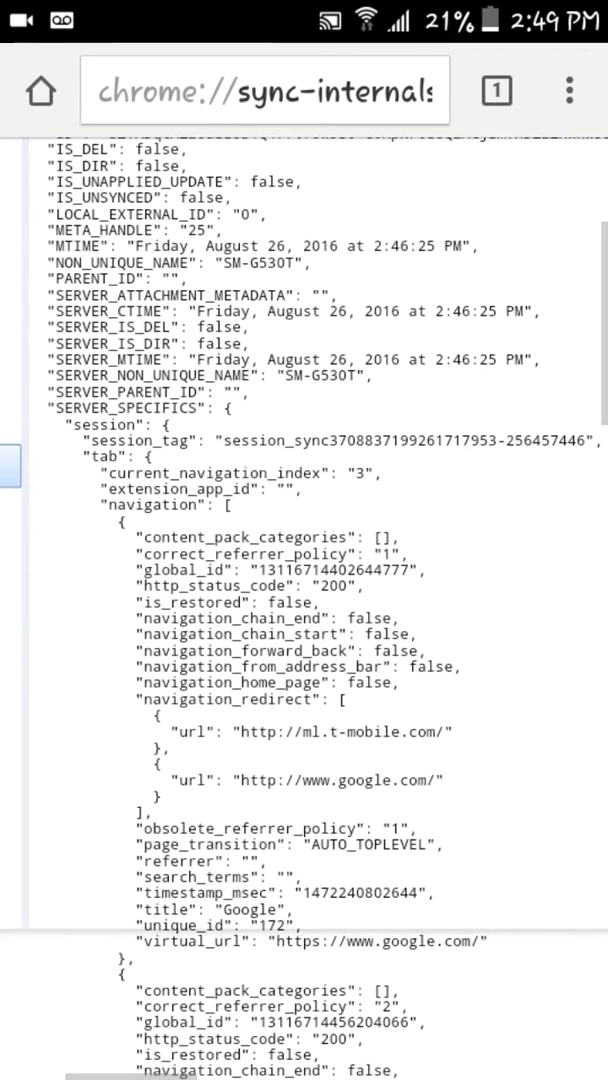
pyautogui.scroll(-3)
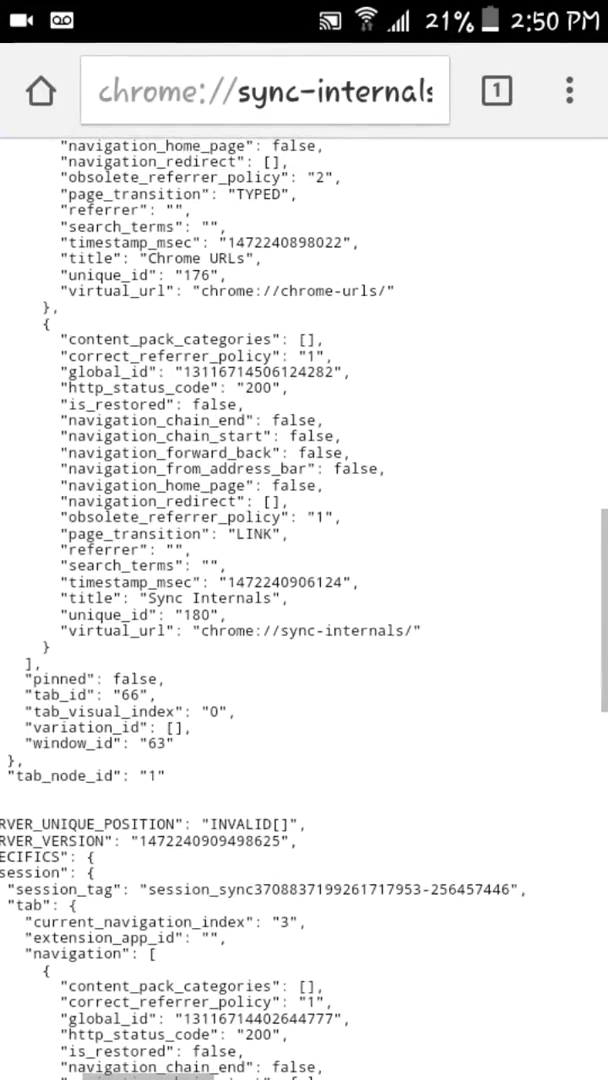
pyautogui.scroll(-3)
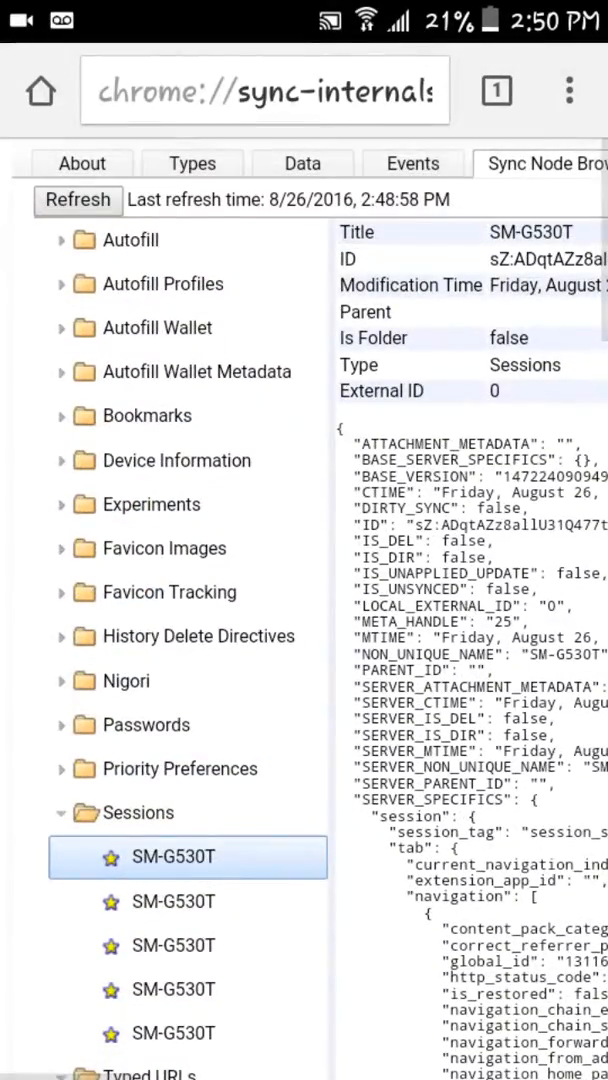
pyautogui.click(188, 944)
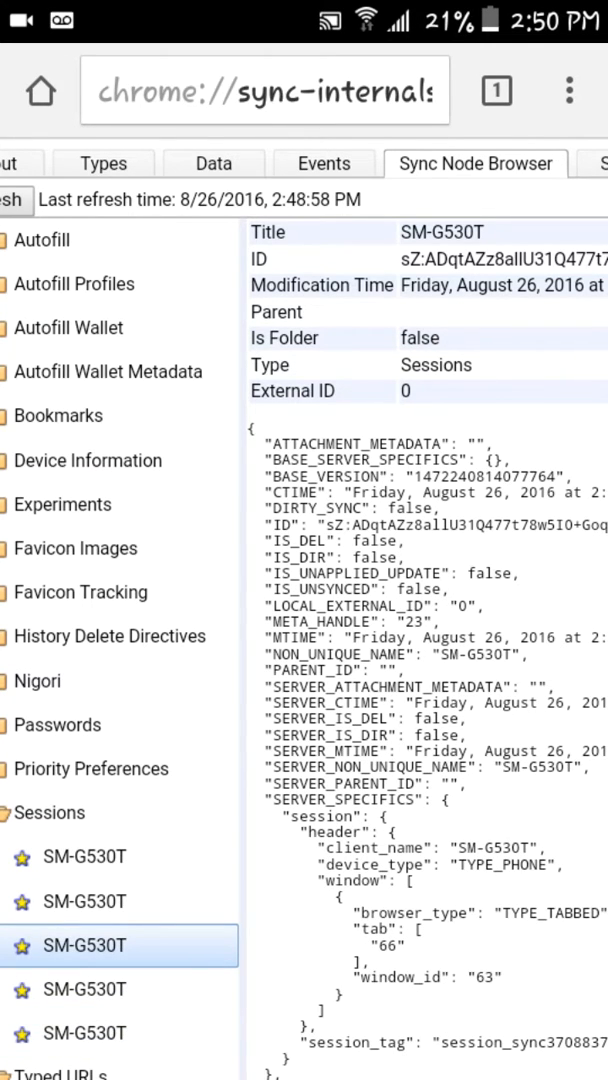
pyautogui.click(60, 812)
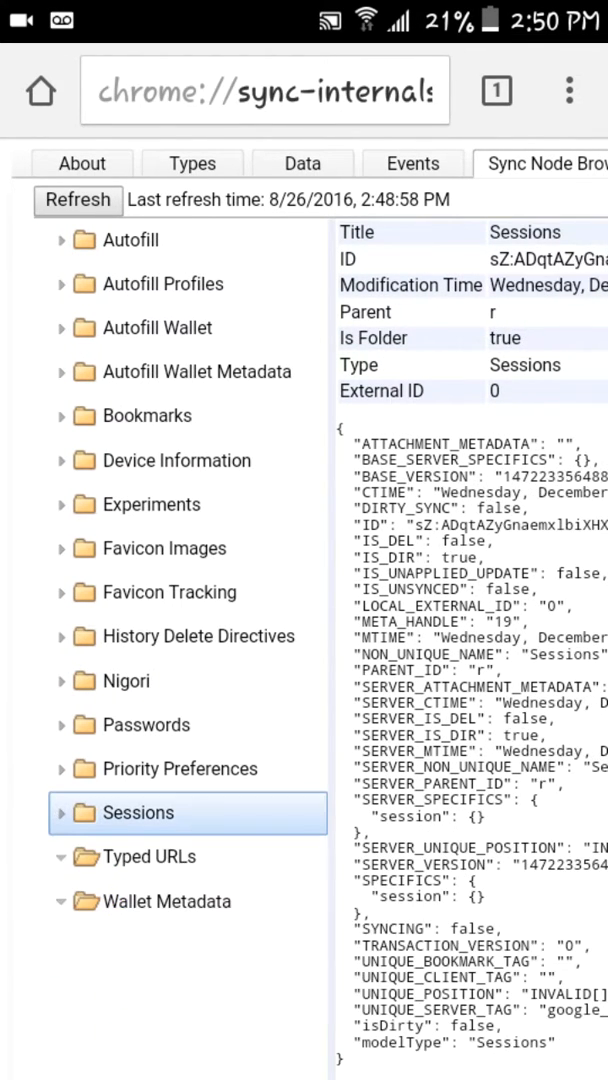
# - View Priority Preferences, expand Passwords, and show and expand the Nigori encryption keys node
pyautogui.click(178, 768)
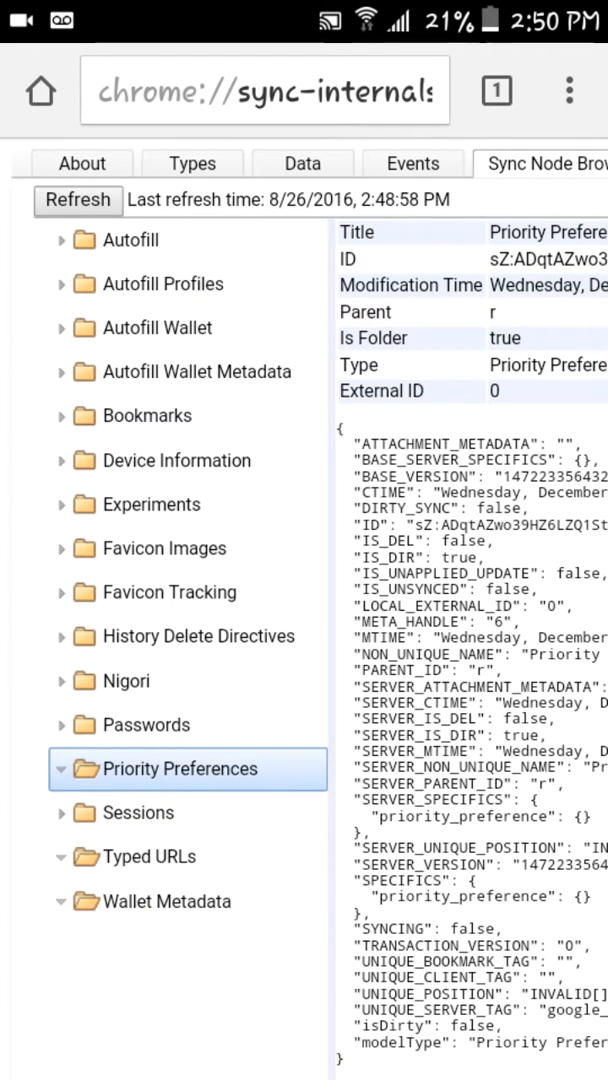
pyautogui.click(130, 724)
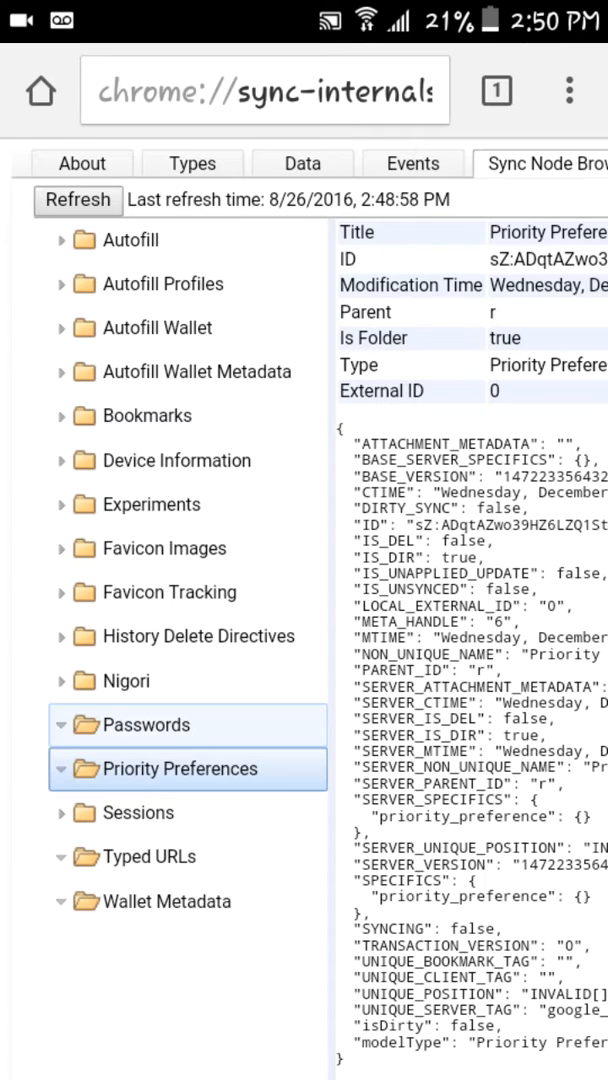
pyautogui.click(124, 680)
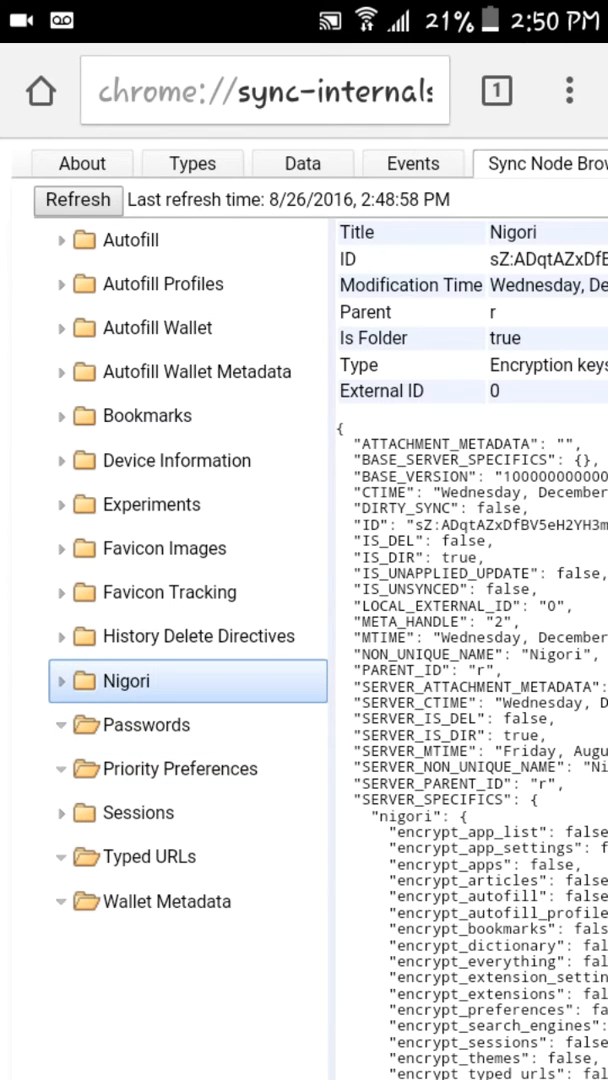
pyautogui.click(64, 680)
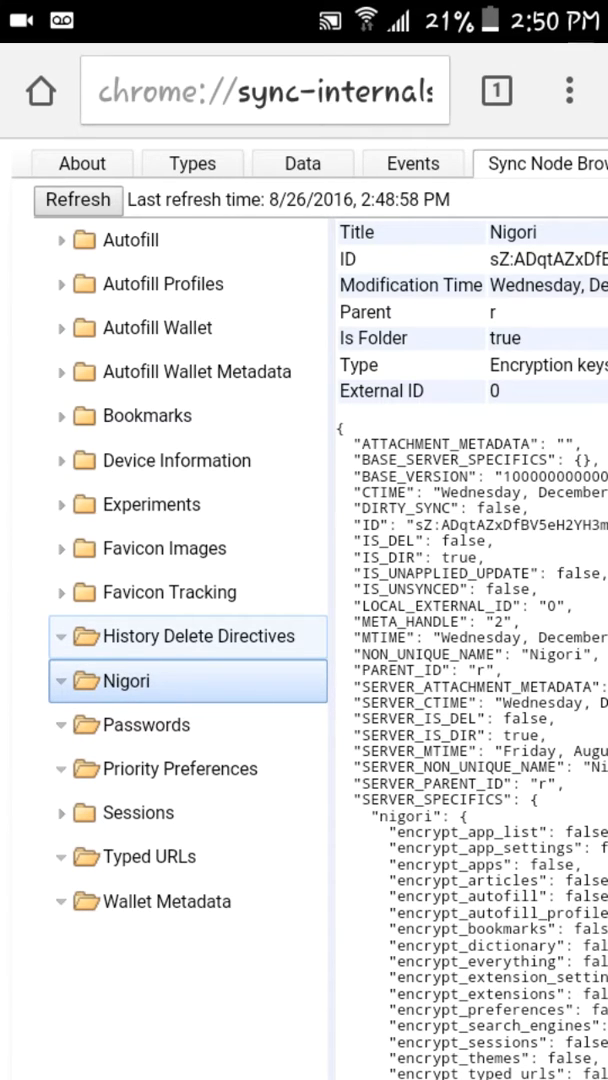
# - Expand Favicon Tracking to its mail.google.com entry, view Experiments, and expand Device Information
pyautogui.click(174, 592)
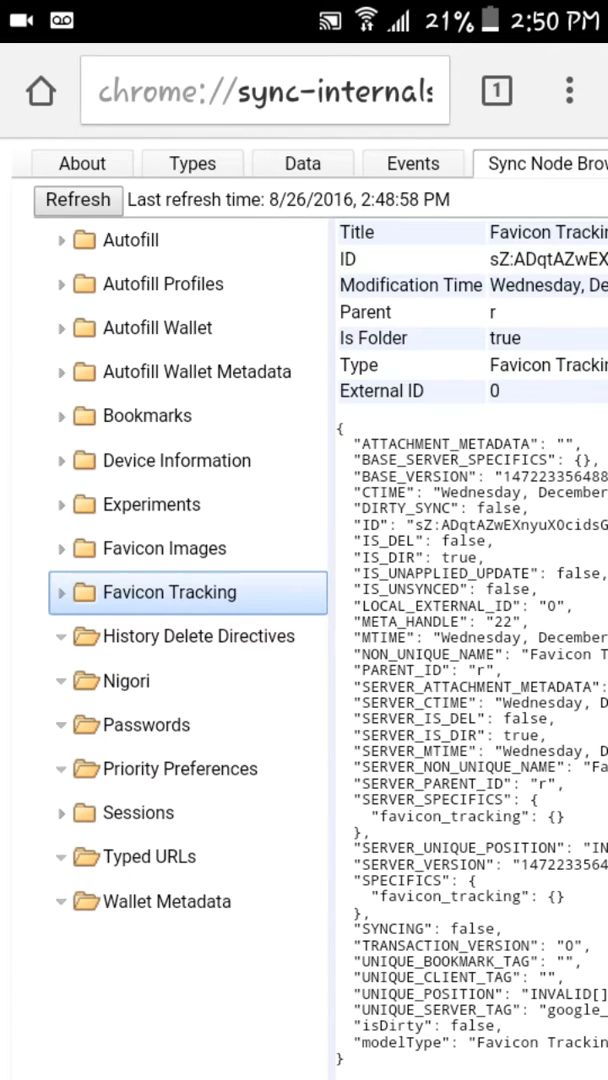
pyautogui.click(64, 592)
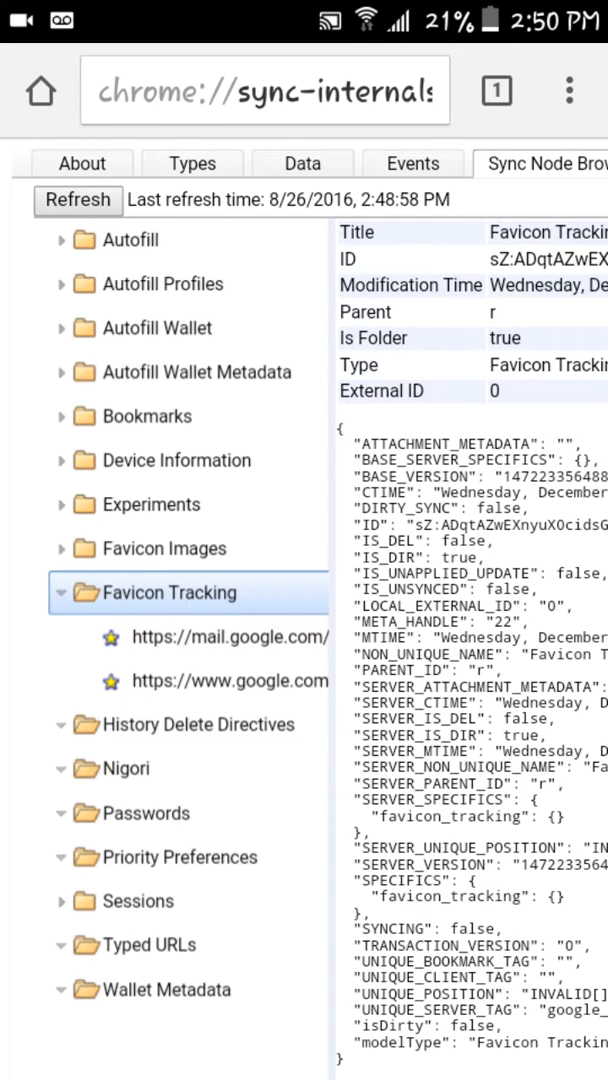
pyautogui.click(230, 638)
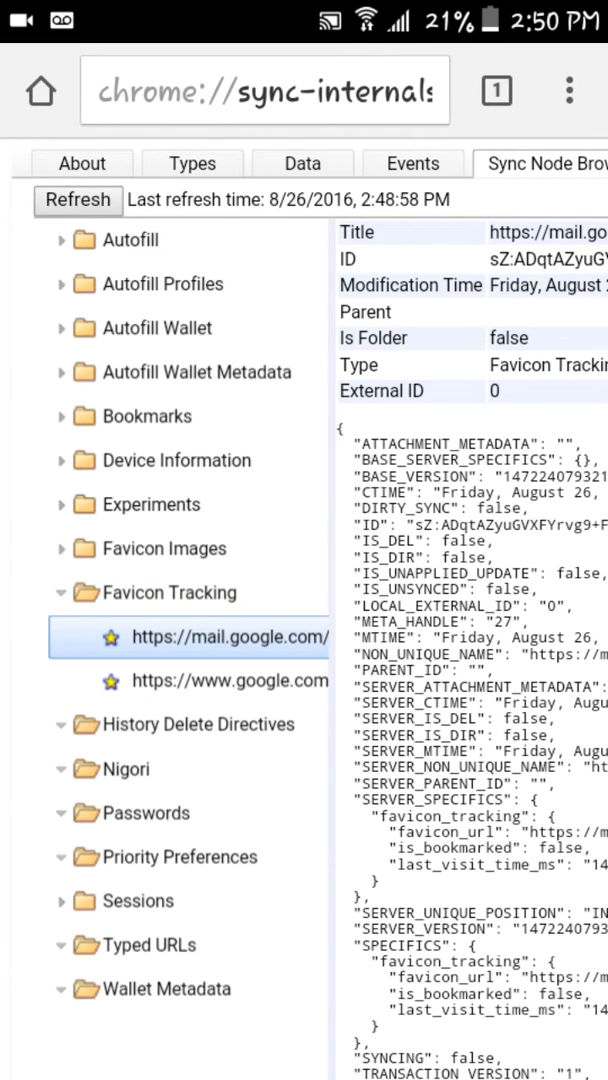
pyautogui.click(150, 504)
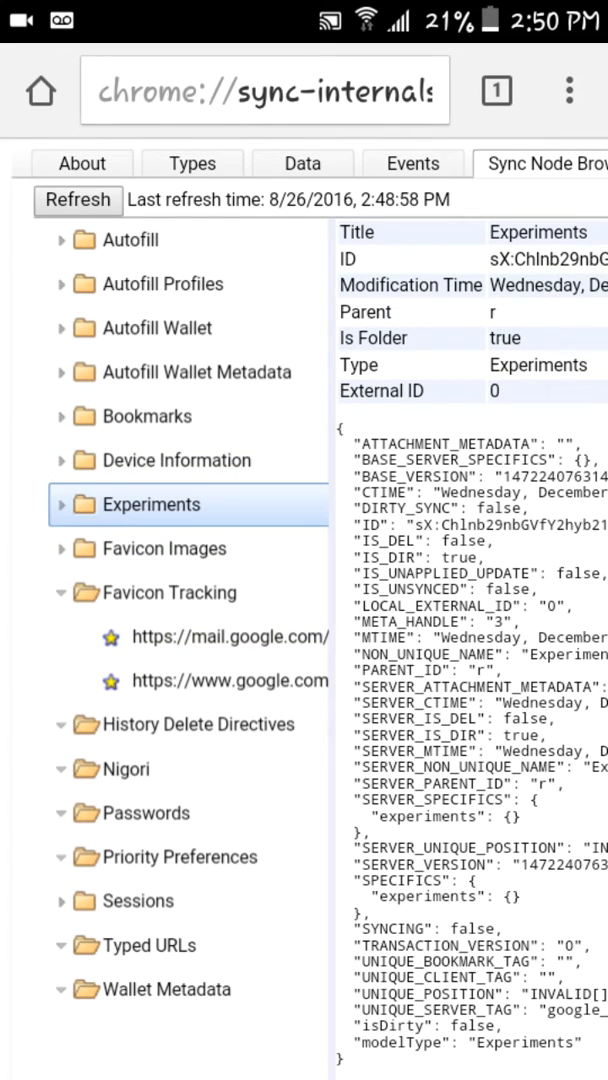
pyautogui.click(180, 460)
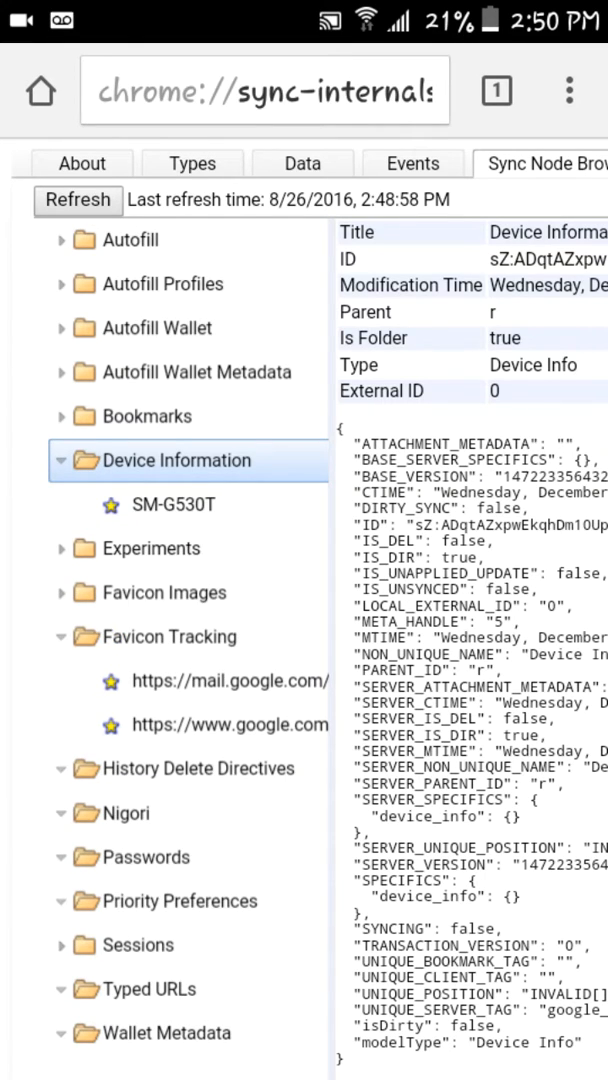
# - Show the SM-G530T device info details and the Other Bookmarks node
pyautogui.click(170, 504)
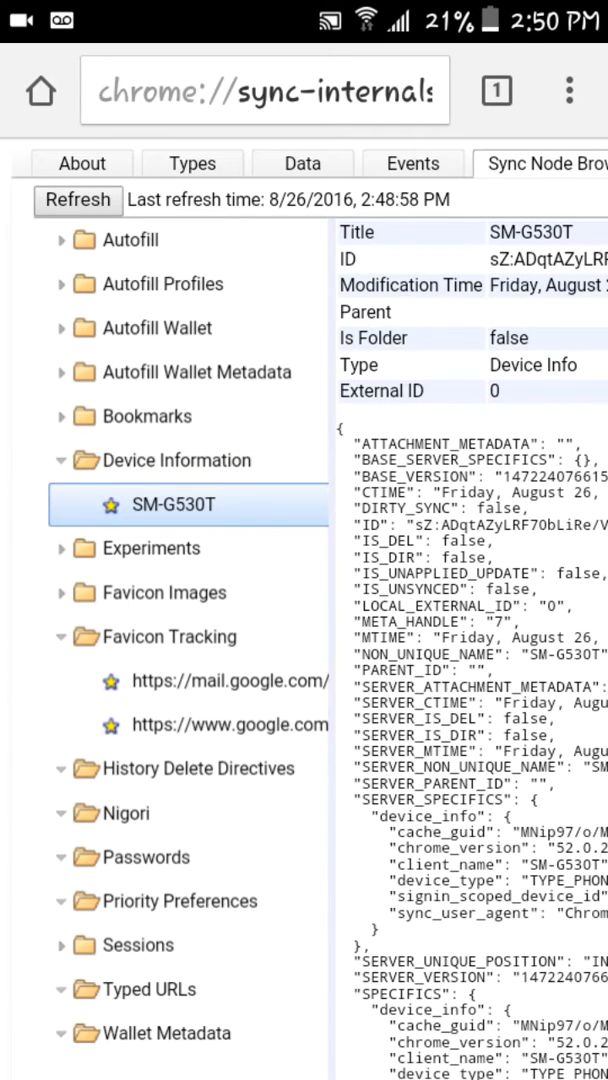
pyautogui.hscroll(3)
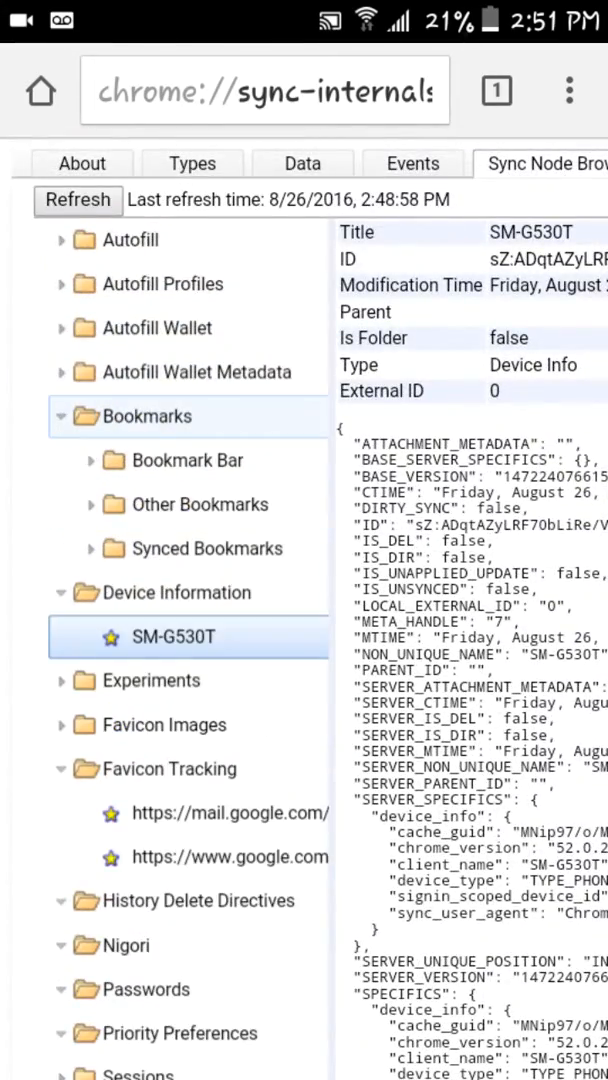
pyautogui.click(200, 504)
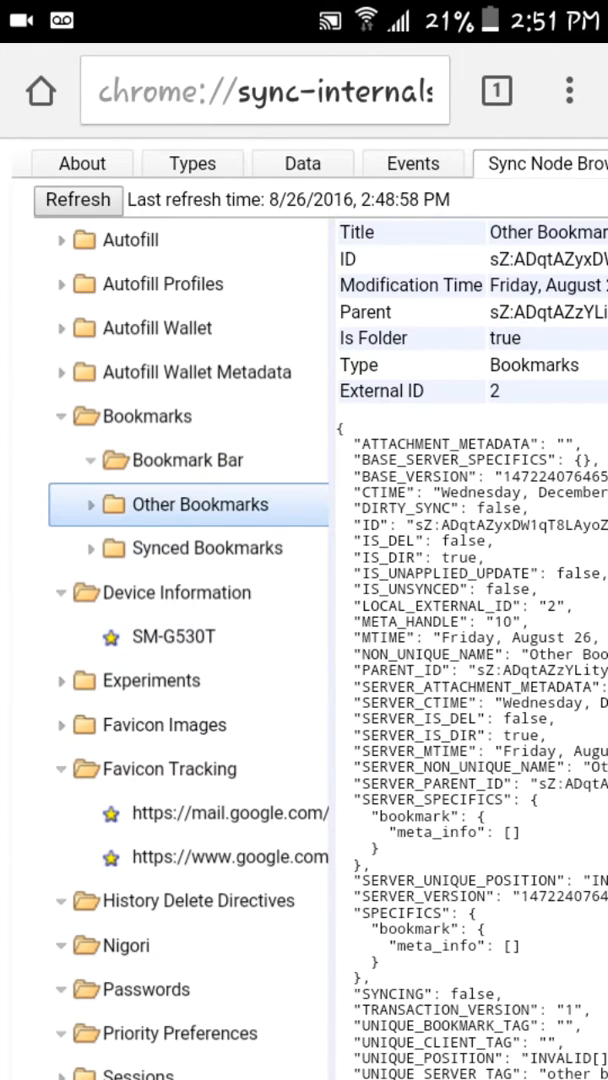
# - View the Autofill Wallet Metadata and Autofill Profiles nodes, then bring up Chrome's main menu
pyautogui.click(188, 372)
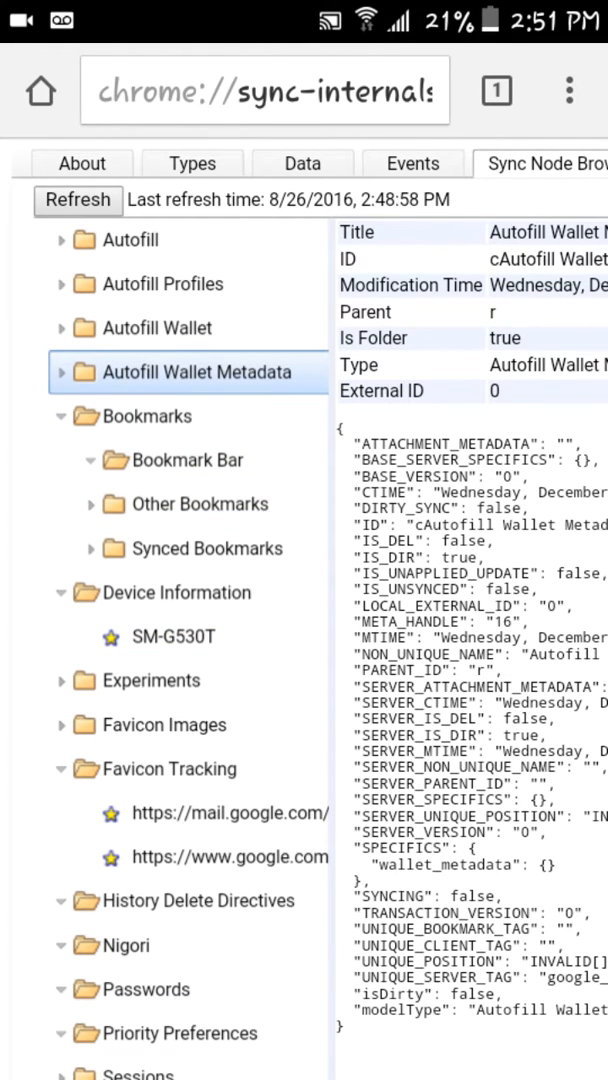
pyautogui.click(166, 284)
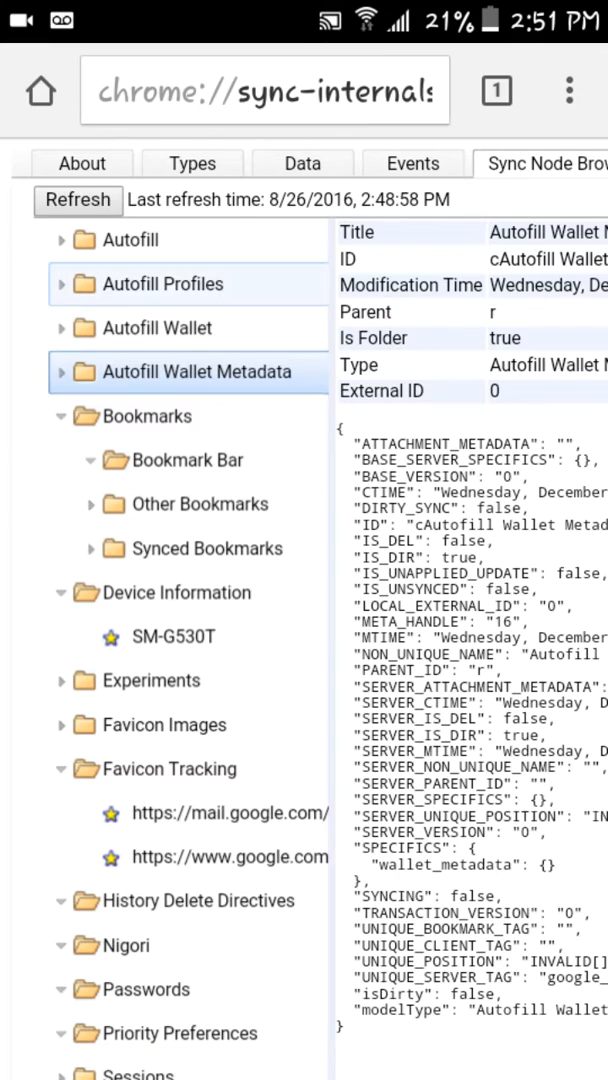
pyautogui.click(162, 284)
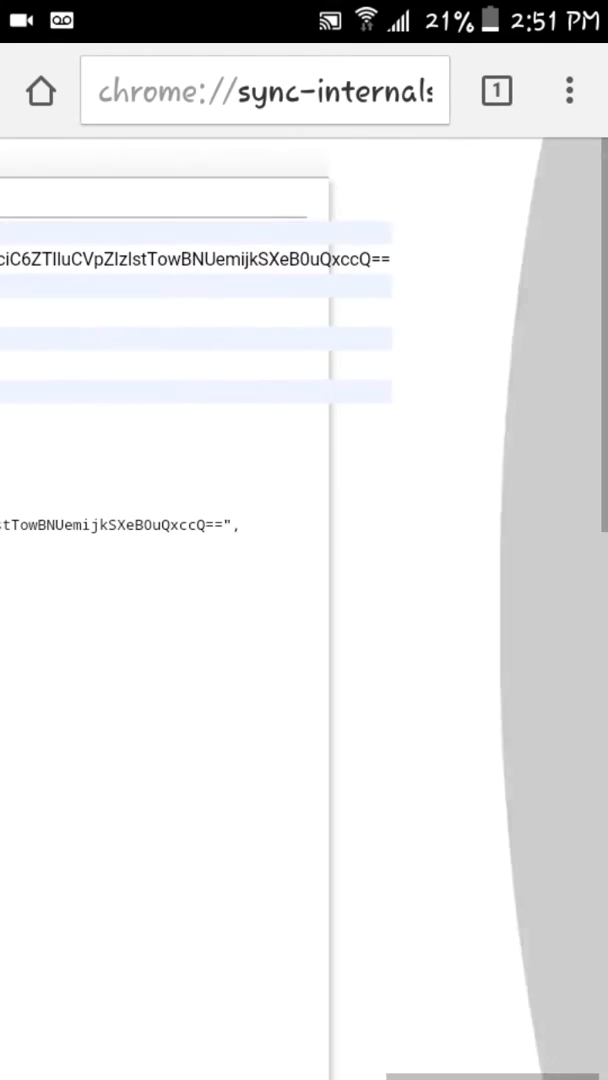
pyautogui.click(568, 88)
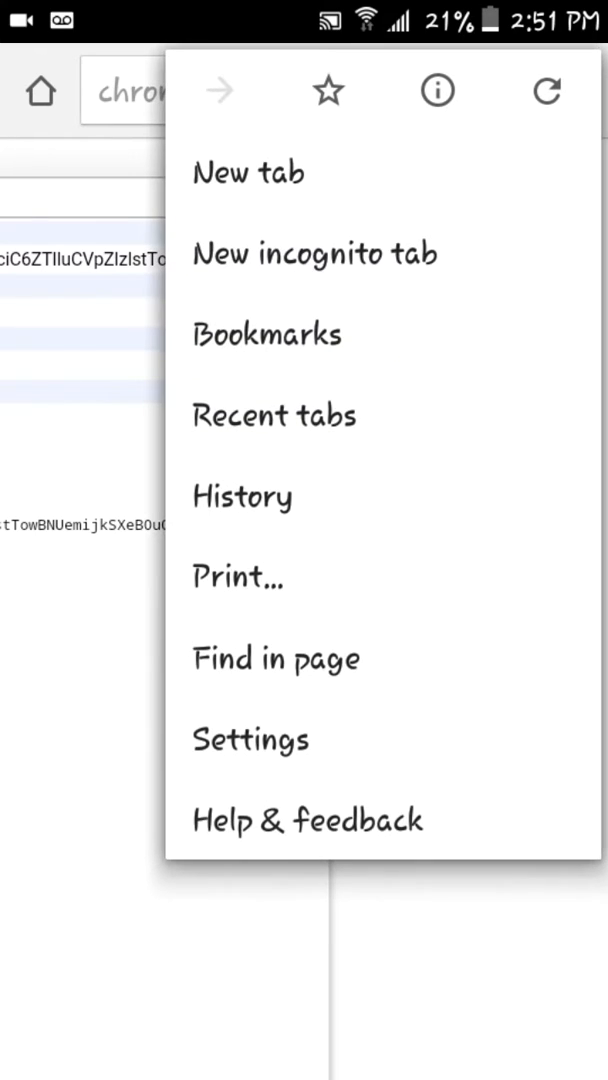
# - Sign out of Chrome from Settings and confirm the sign-out
pyautogui.click(252, 740)
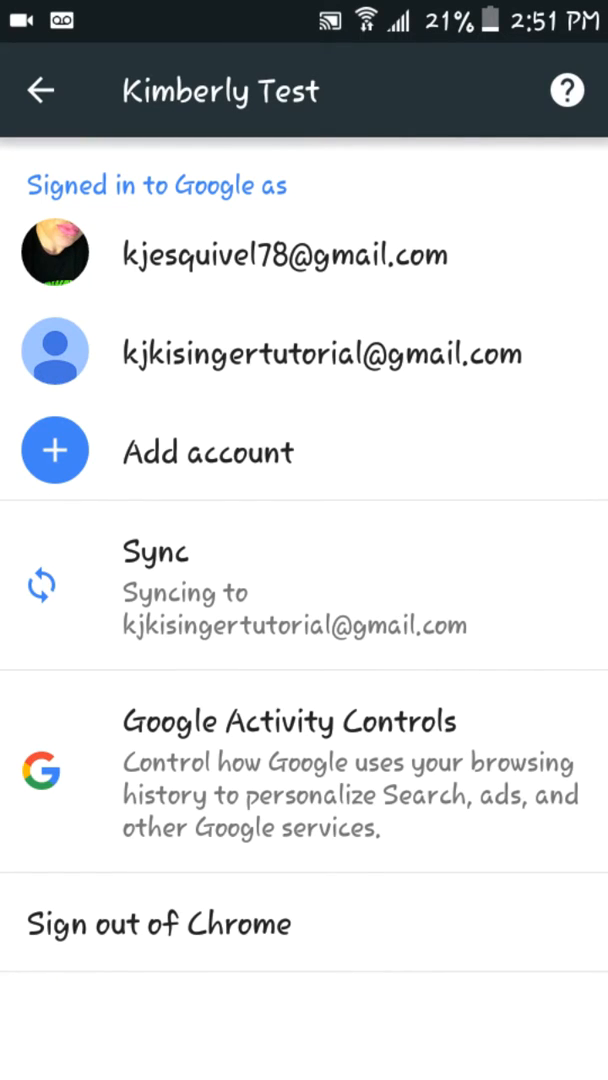
pyautogui.click(156, 924)
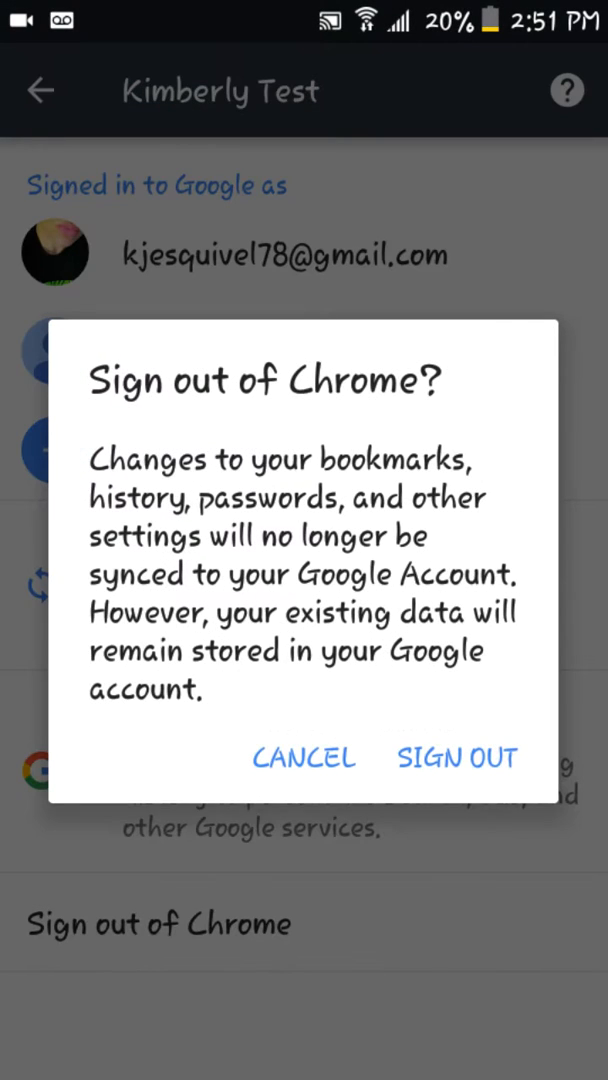
pyautogui.click(456, 756)
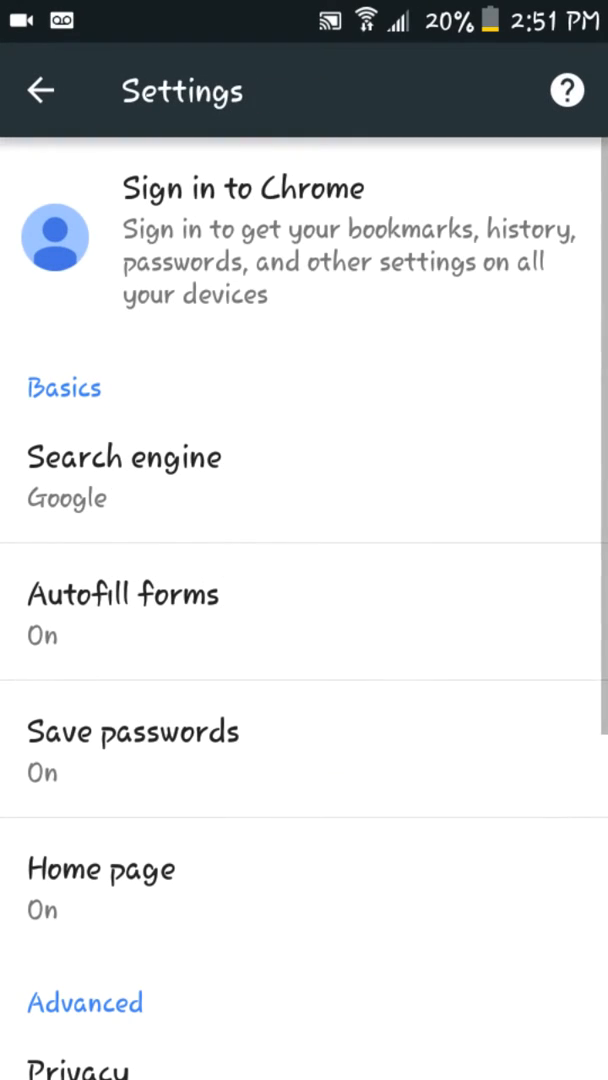
# - Sign back in to Chrome with the chosen account and accept the sync setup
pyautogui.click(304, 240)
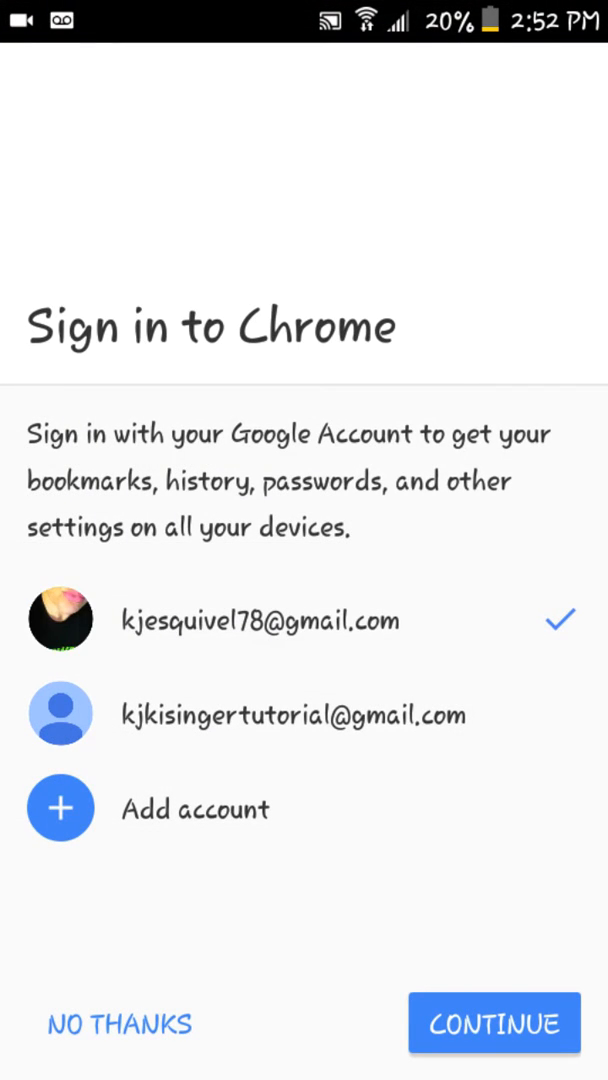
pyautogui.click(492, 1024)
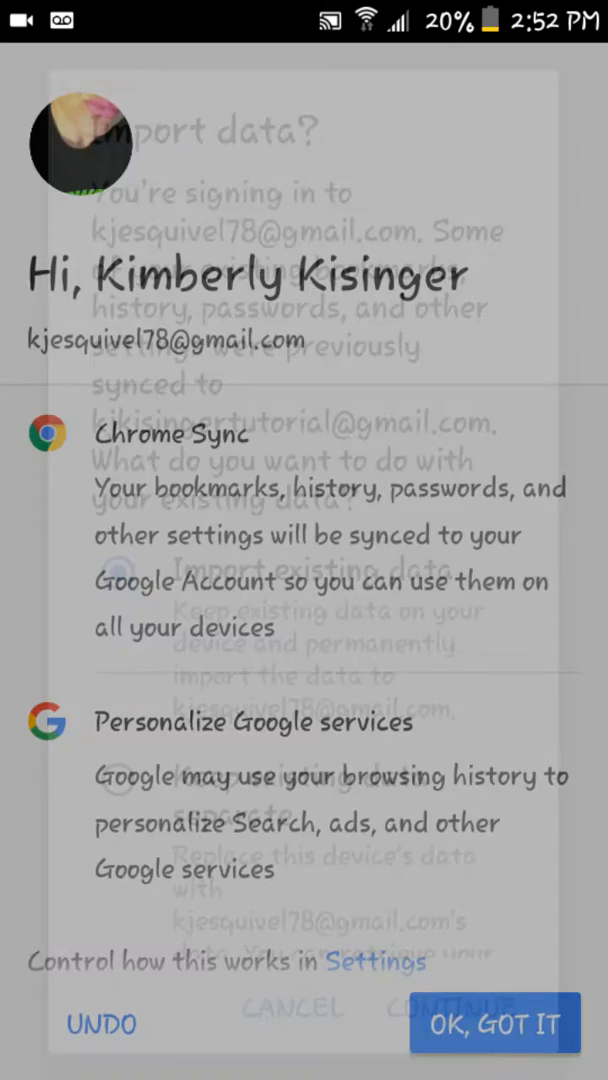
pyautogui.click(492, 1008)
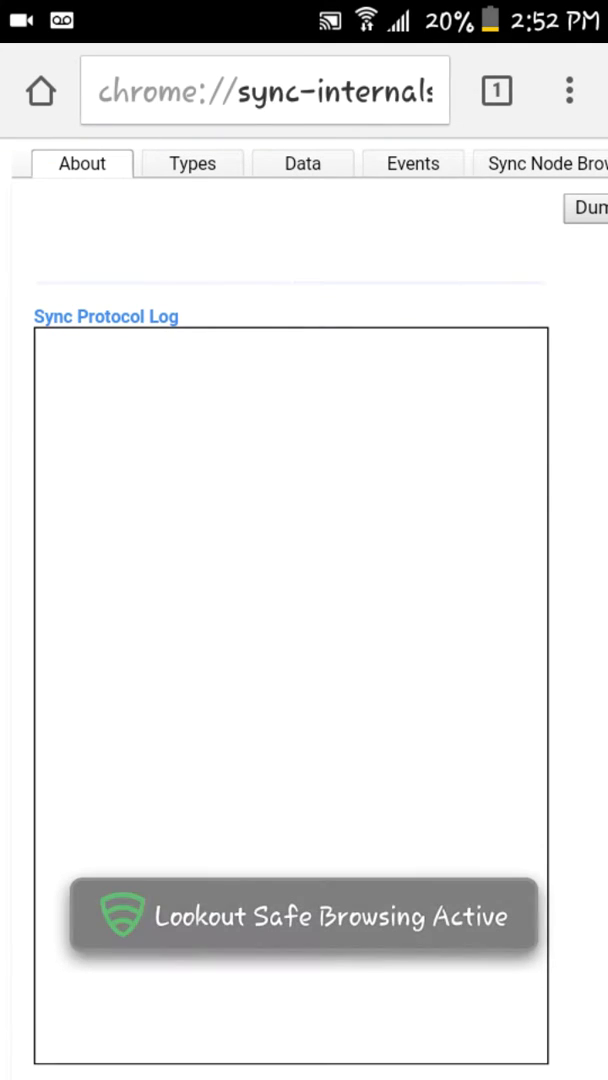
# - Refresh the Sync Node Browser for the new account and expand the Autofill folder
pyautogui.click(544, 164)
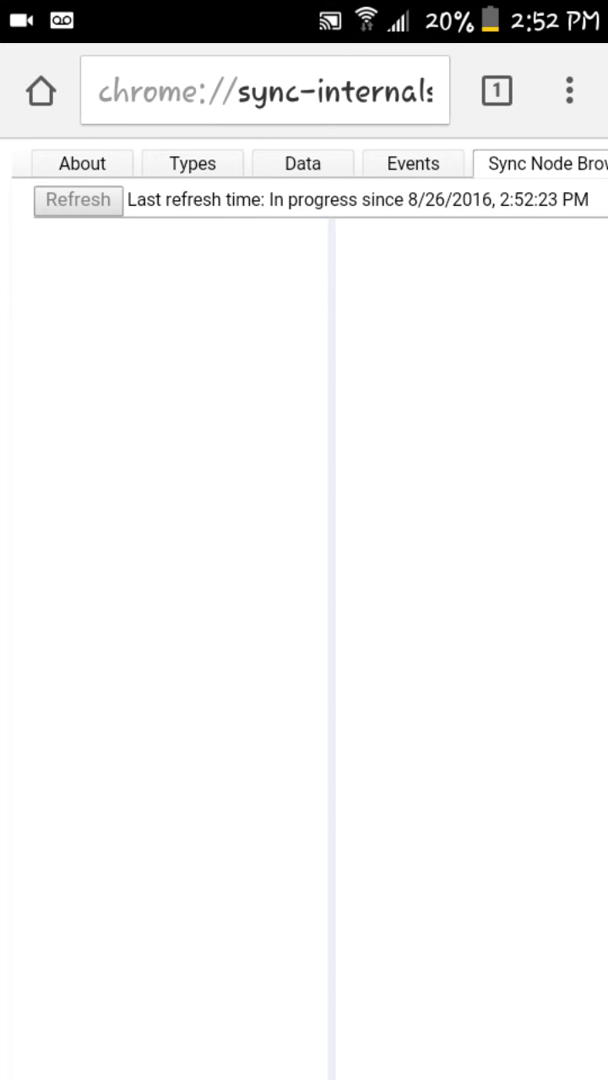
pyautogui.click(76, 200)
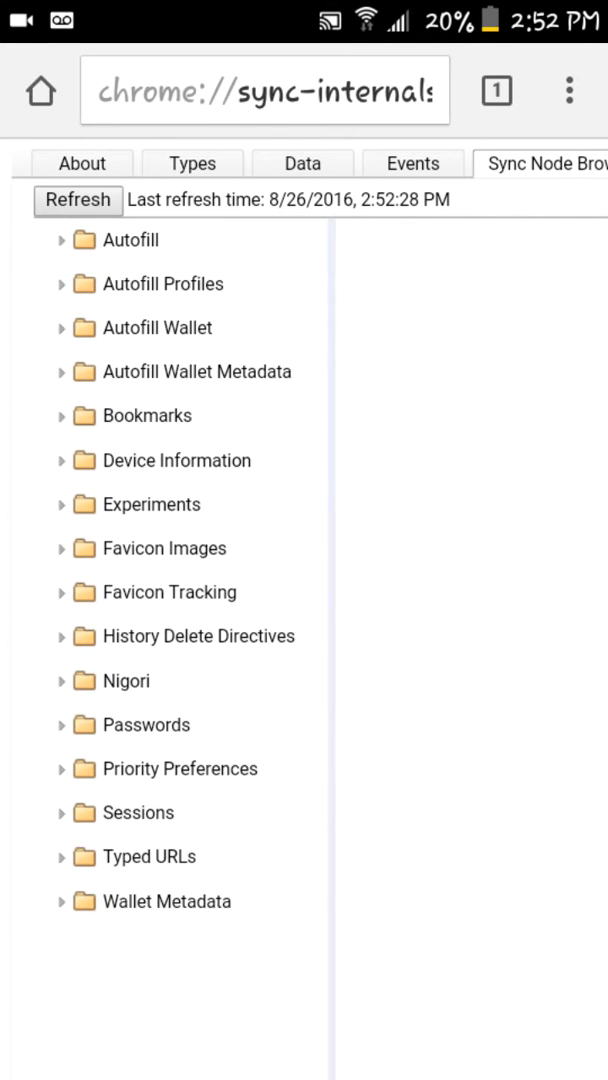
pyautogui.click(128, 240)
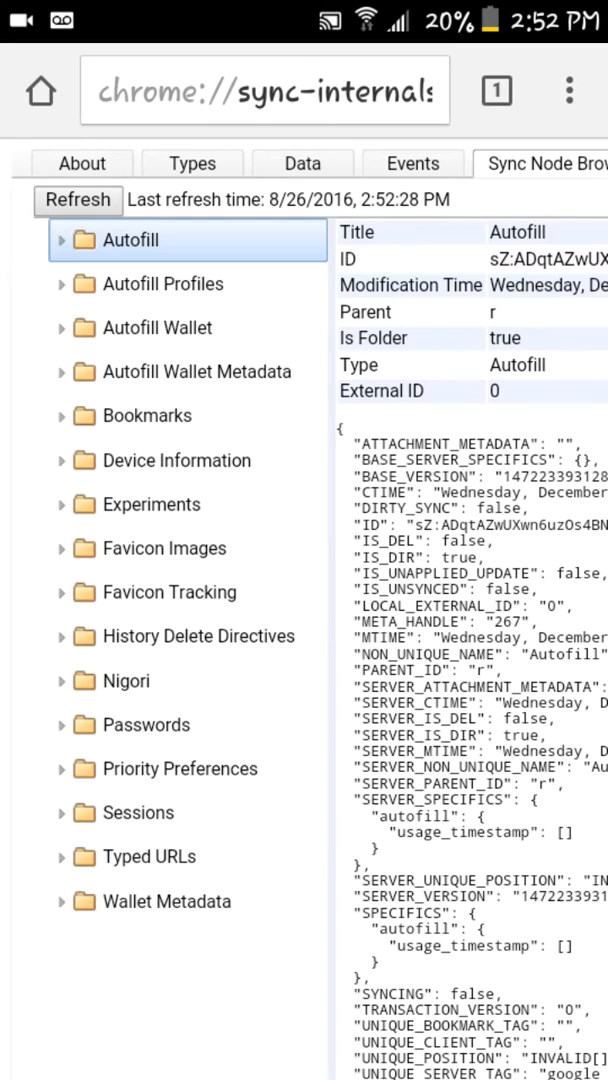
pyautogui.click(68, 284)
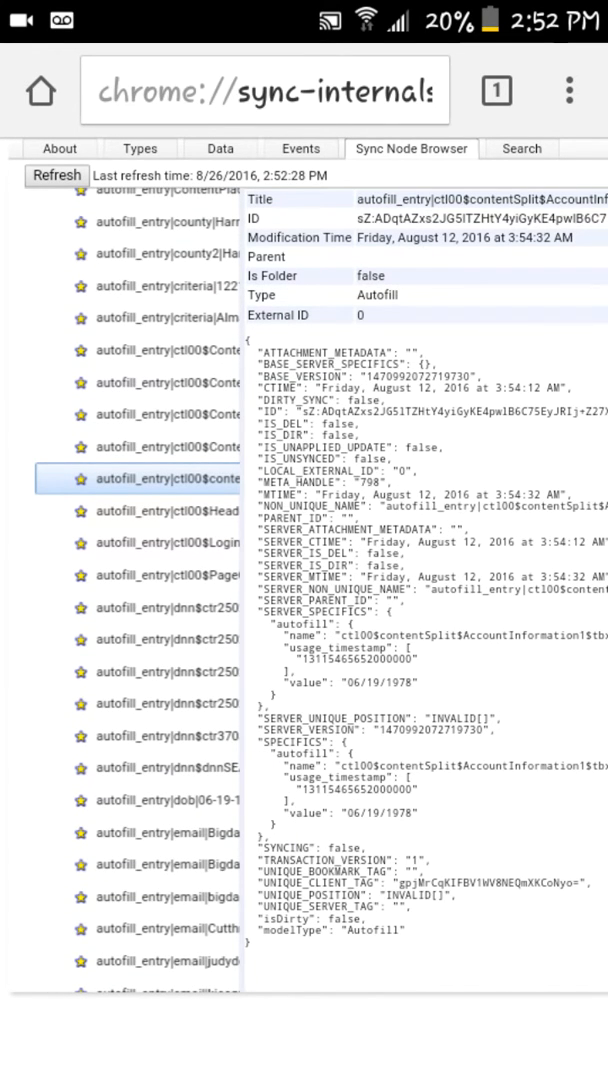
# - Scroll through the synced Autofill entries toward Autofill Profiles
pyautogui.scroll(-3)
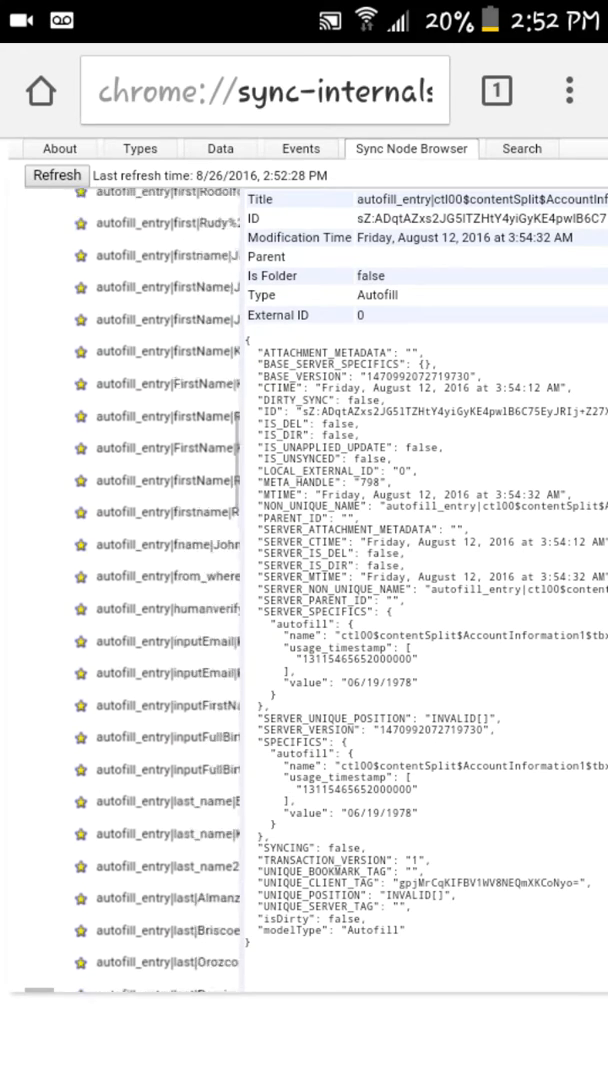
pyautogui.scroll(-3)
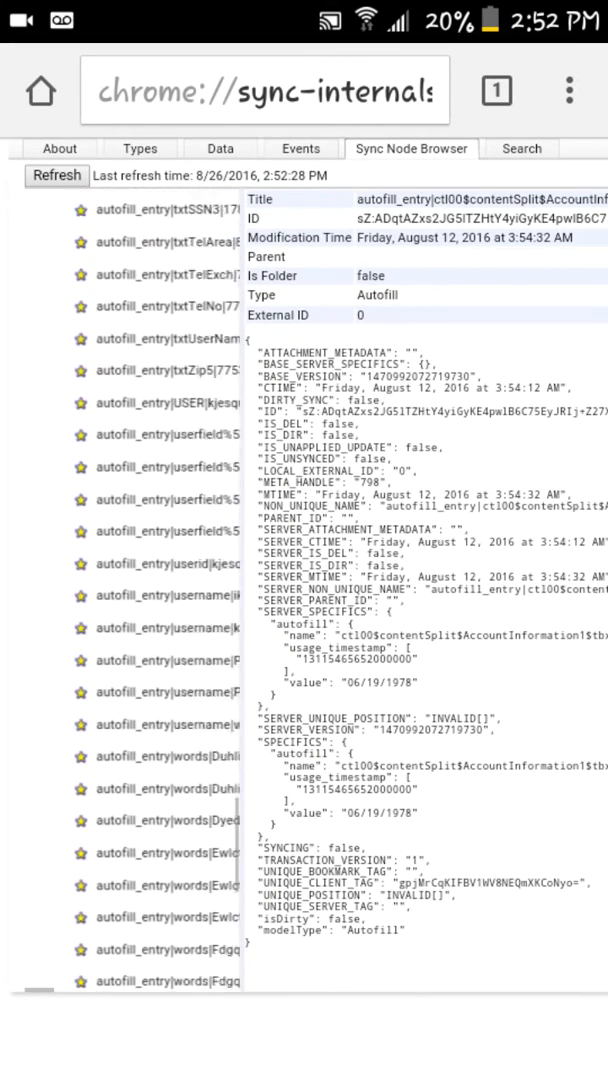
pyautogui.scroll(-3)
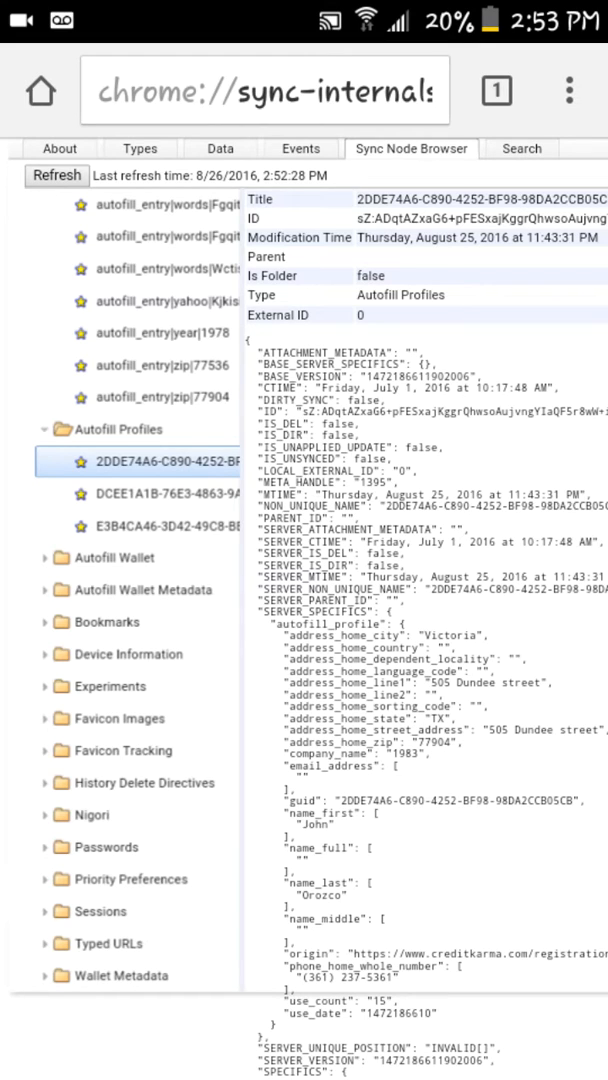
# - View Autofill Wallet, open Passwords and inspect an encrypted entry, scrolling down to Sessions
pyautogui.click(106, 544)
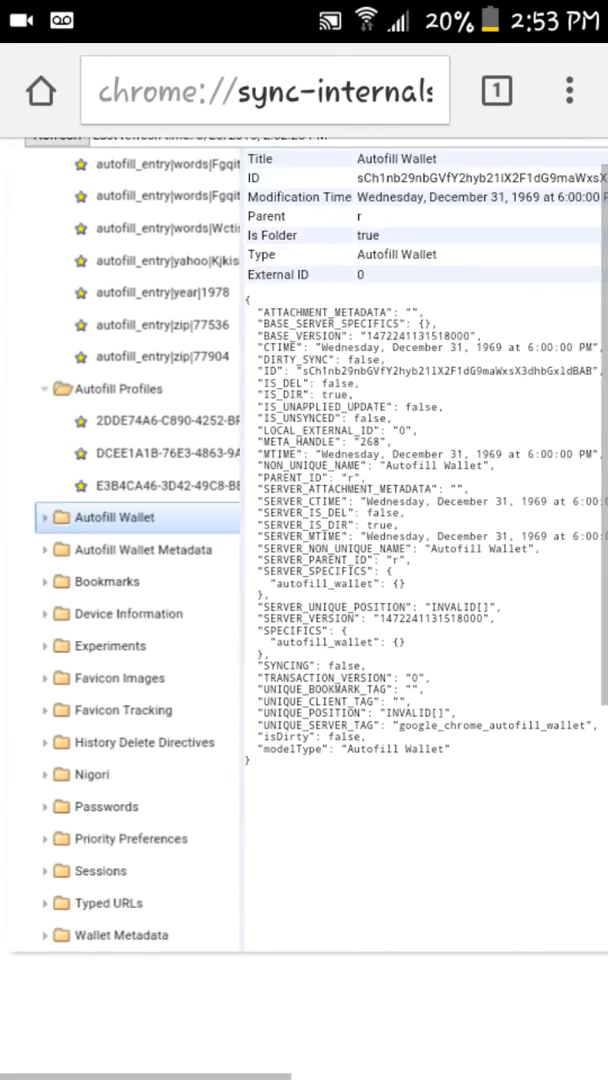
pyautogui.click(100, 680)
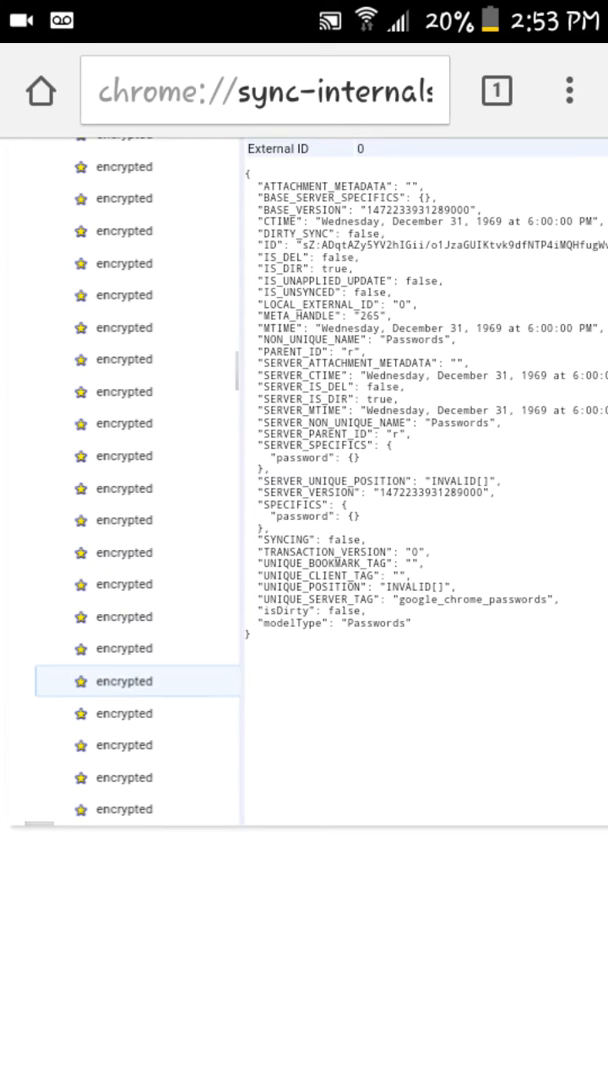
pyautogui.click(130, 384)
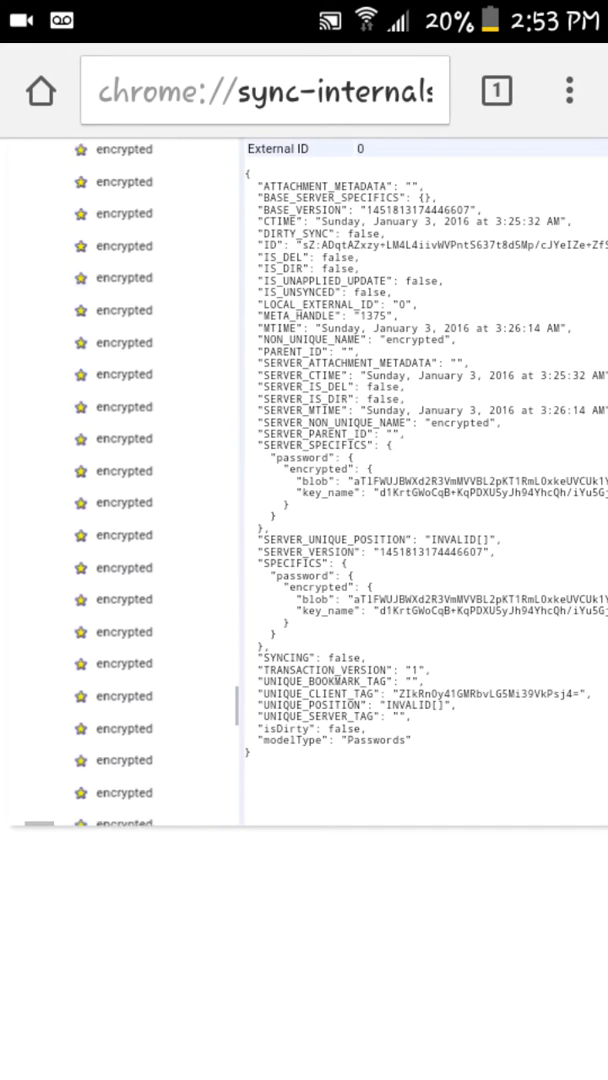
pyautogui.scroll(-3)
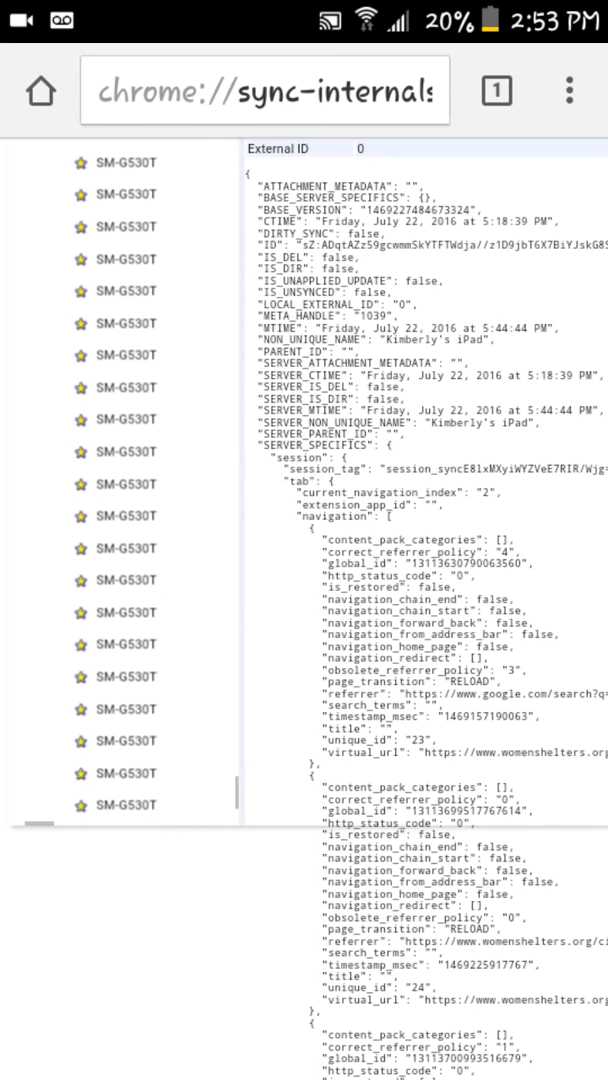
pyautogui.scroll(-3)
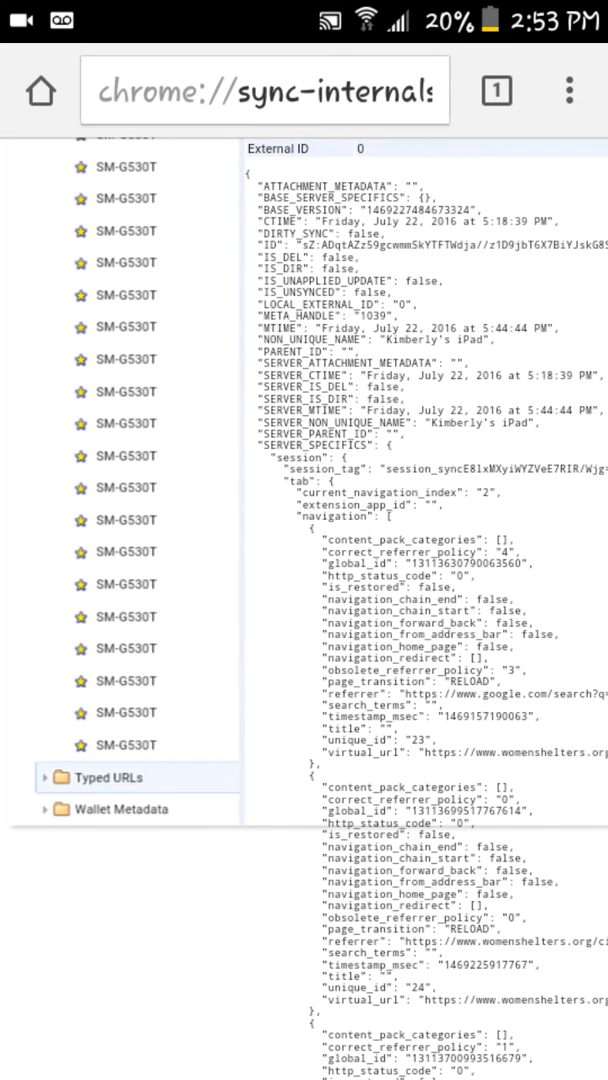
# - View the Typed URLs and Wallet Metadata nodes, then show the About sync status summary
pyautogui.click(100, 776)
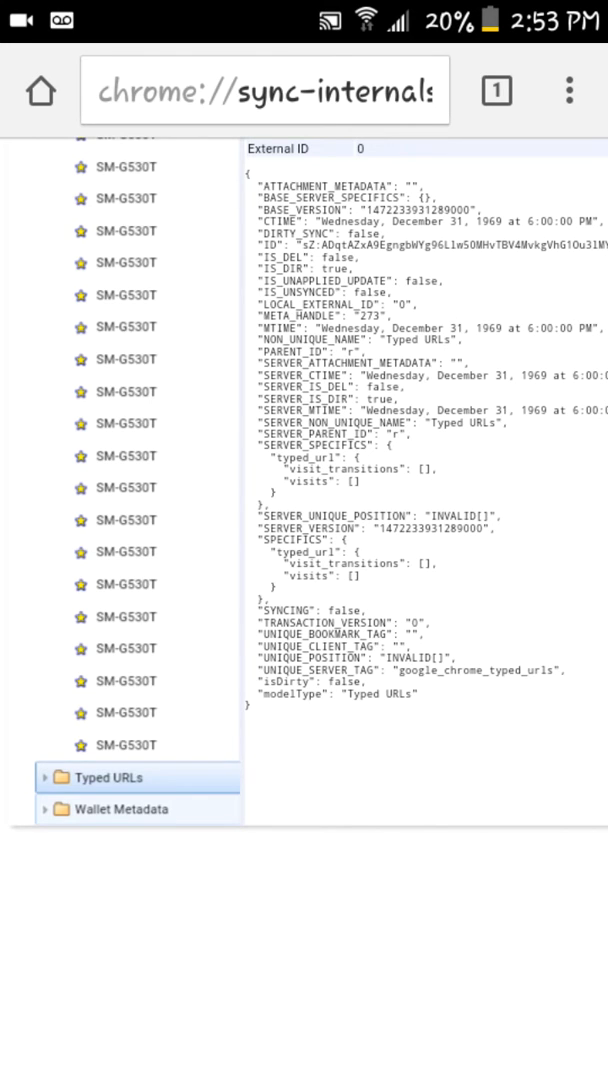
pyautogui.click(120, 808)
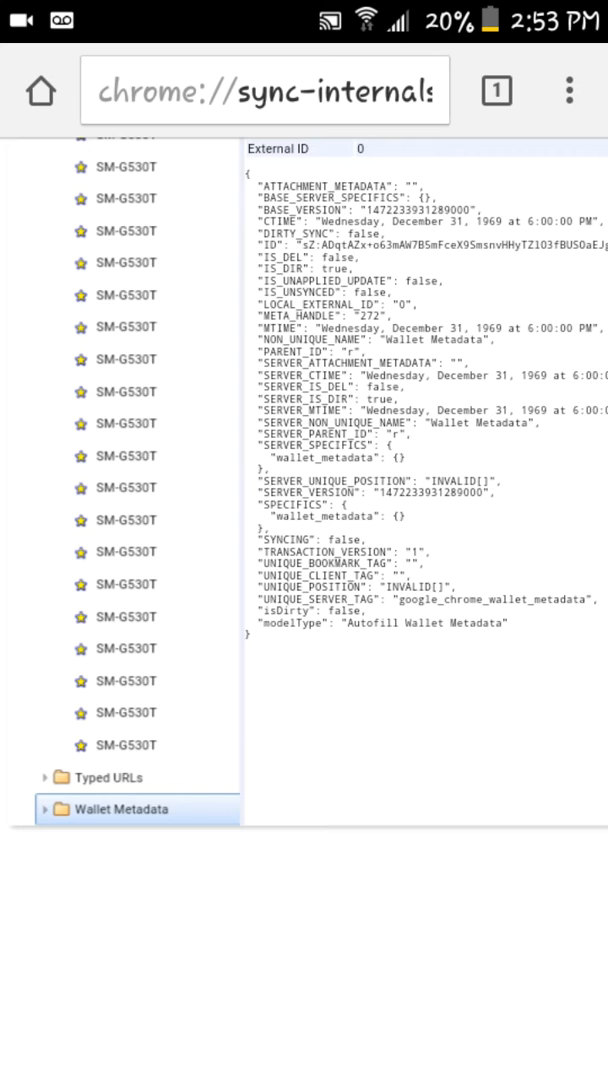
pyautogui.click(108, 776)
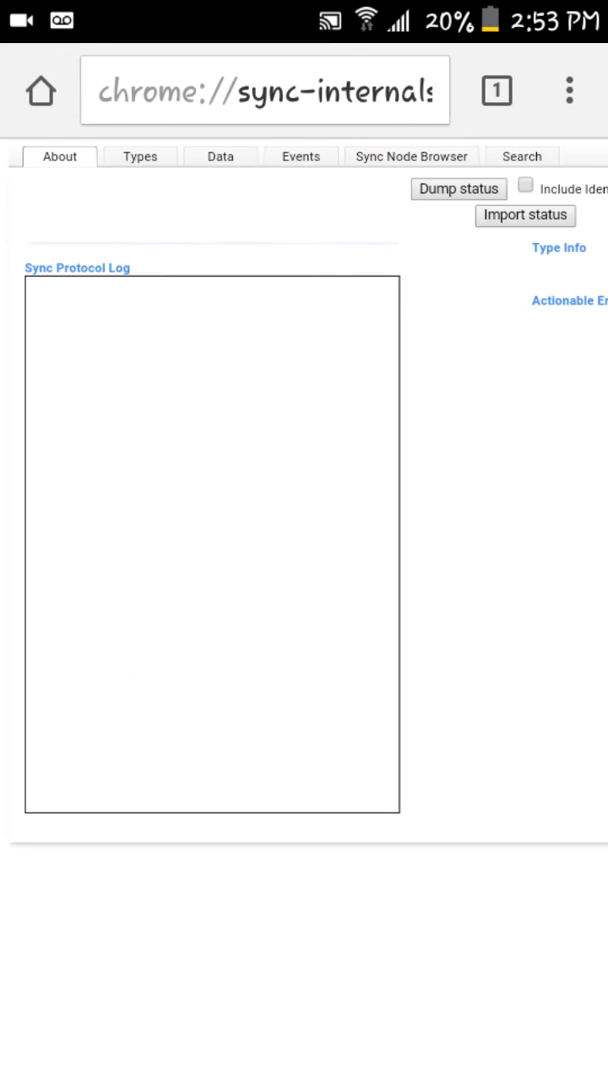
pyautogui.click(458, 188)
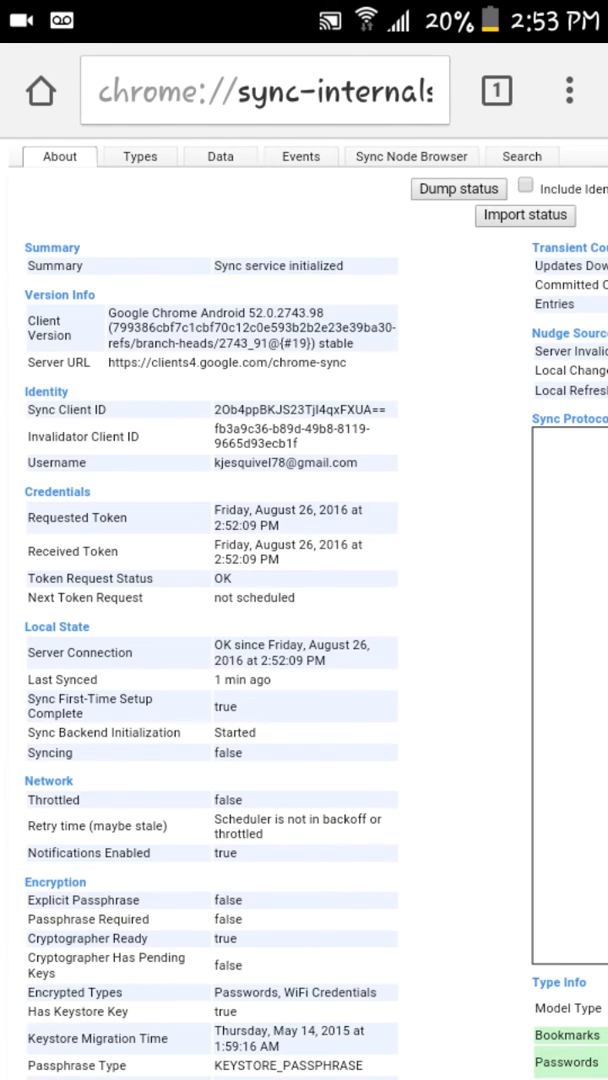